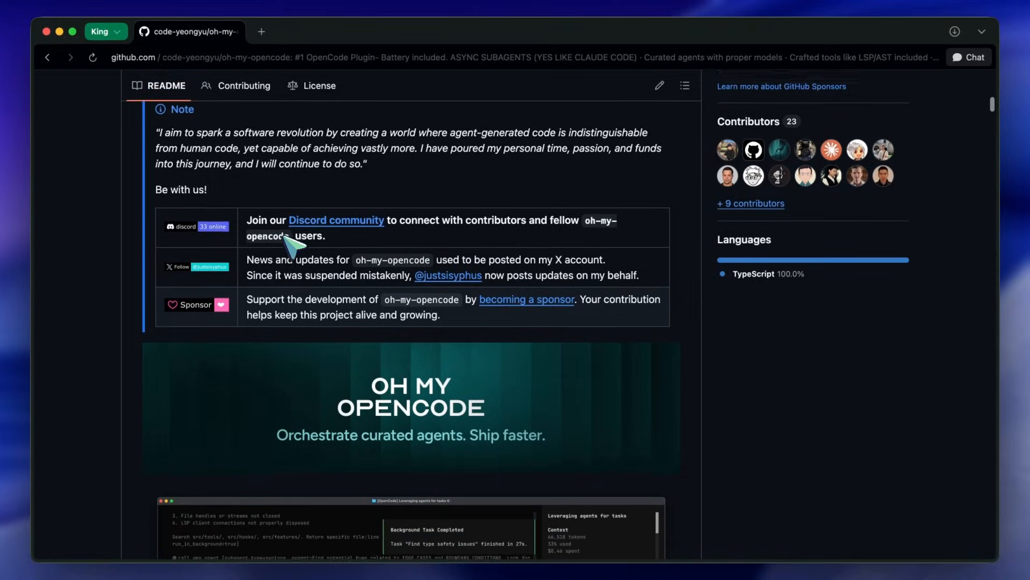
# - Scroll the oh-my-opencode README past Reviews, Installation and Uninstallation to the Agents: Your Teammates list
pyautogui.scroll(-3)
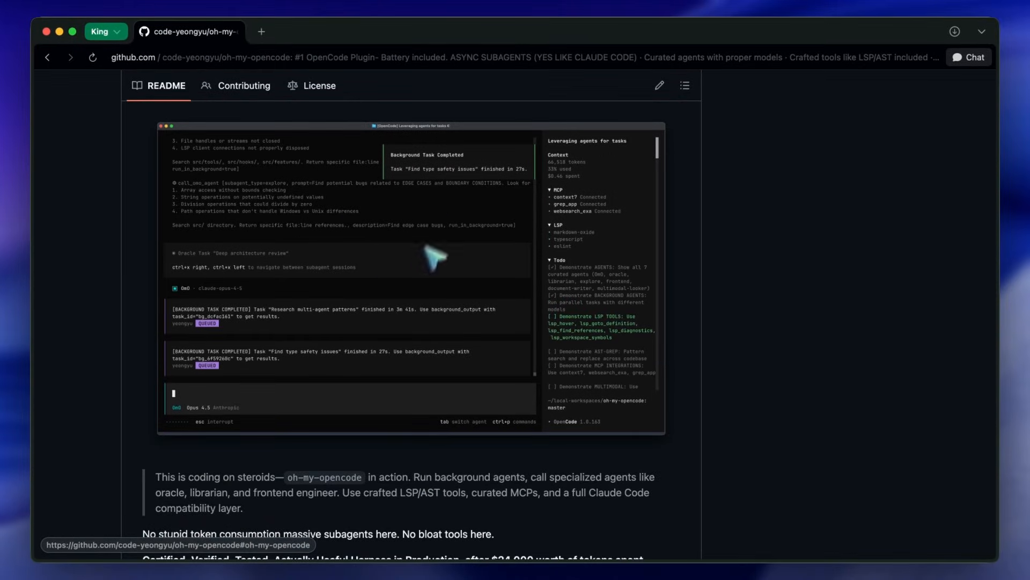
pyautogui.scroll(-3)
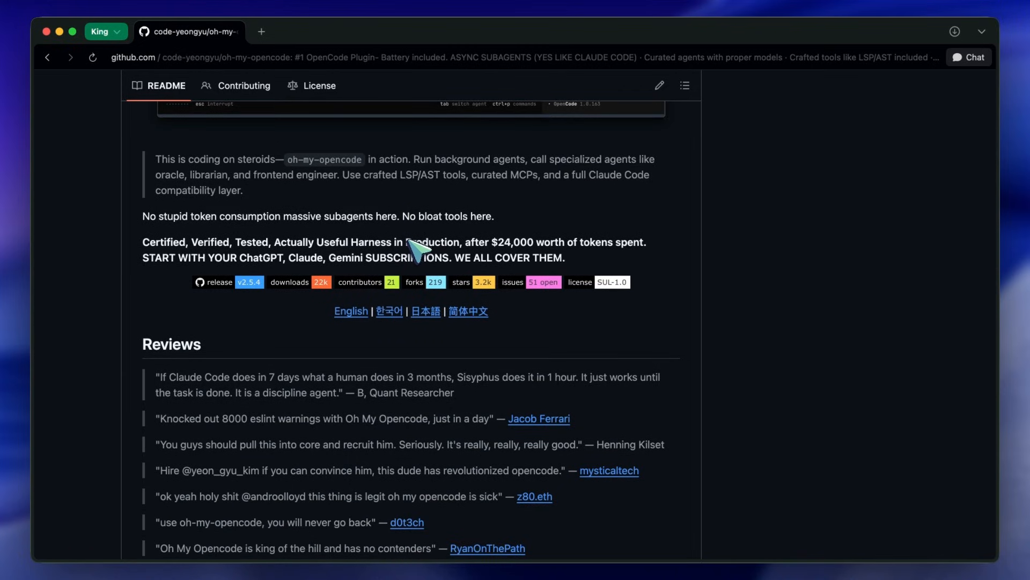
pyautogui.scroll(-3)
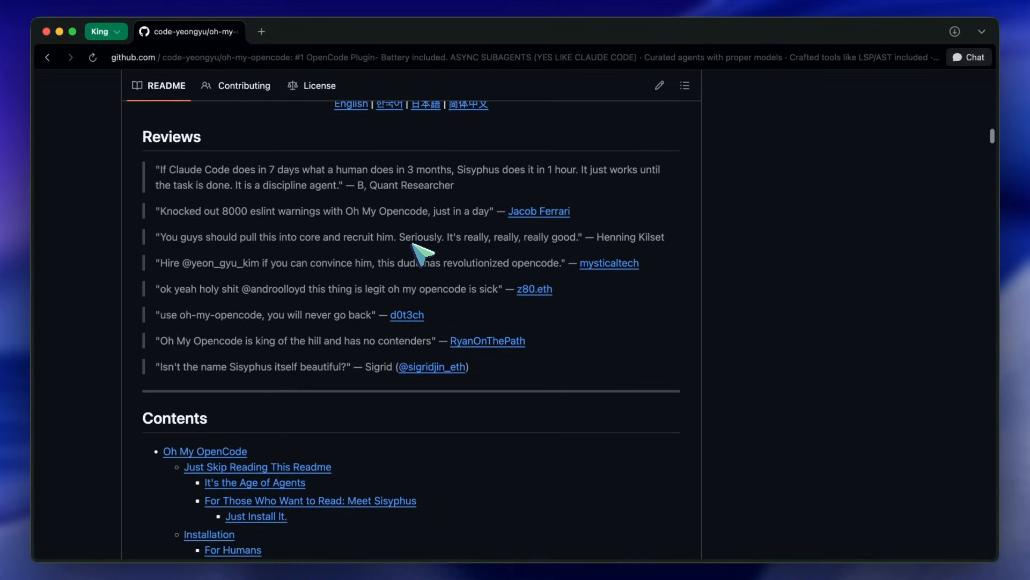
pyautogui.scroll(-3)
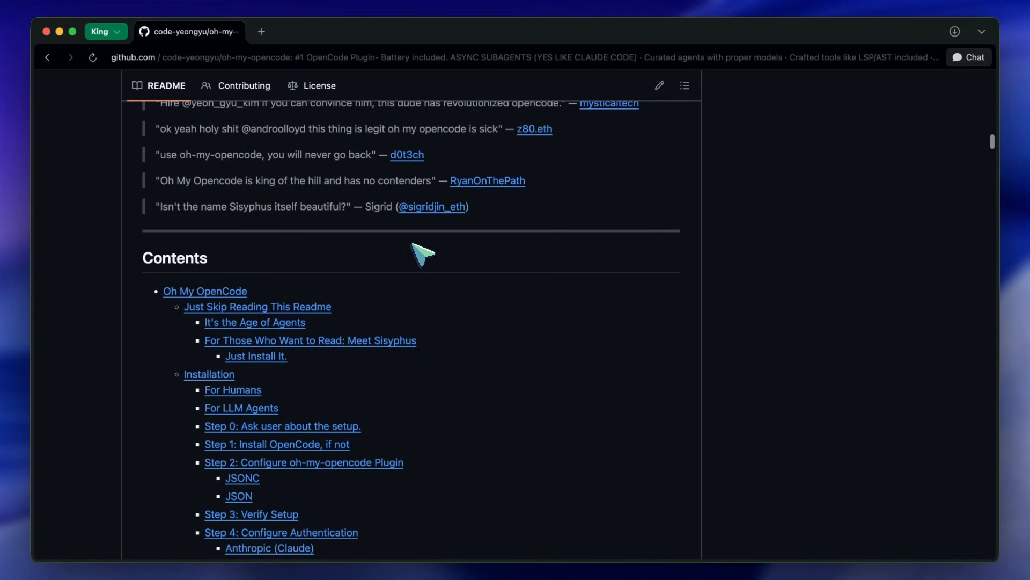
pyautogui.scroll(-3)
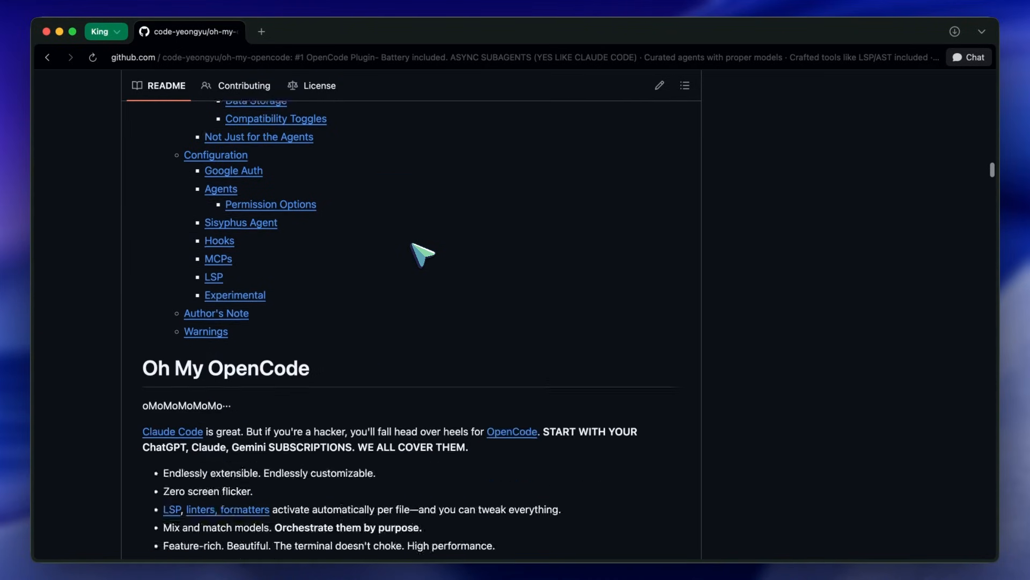
pyautogui.scroll(-3)
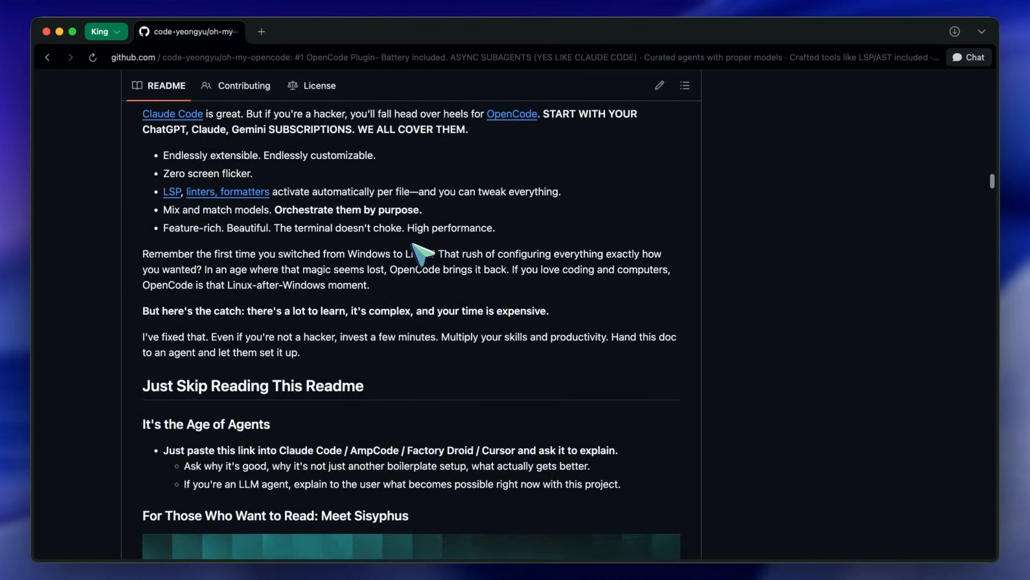
pyautogui.scroll(-3)
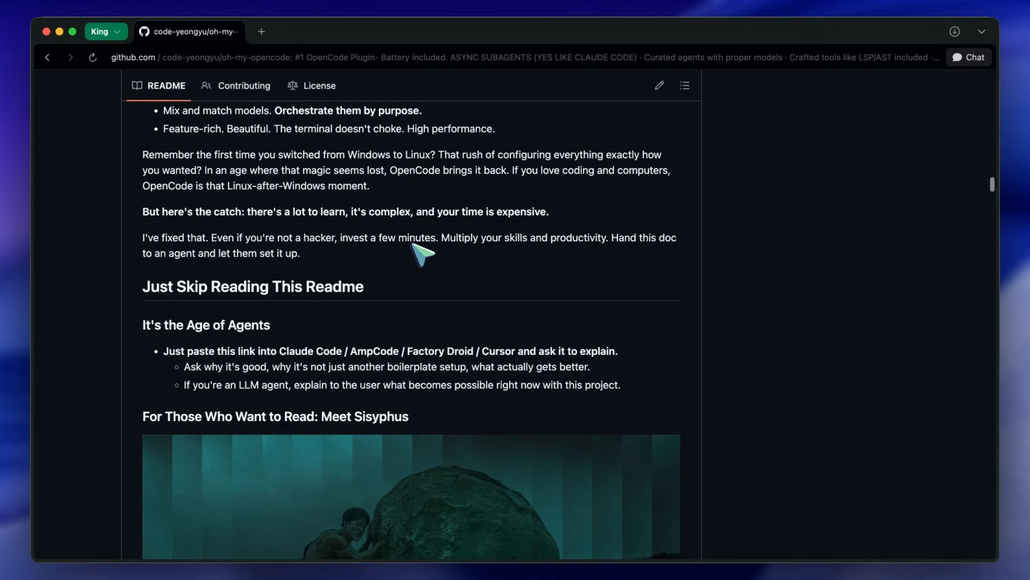
pyautogui.scroll(-3)
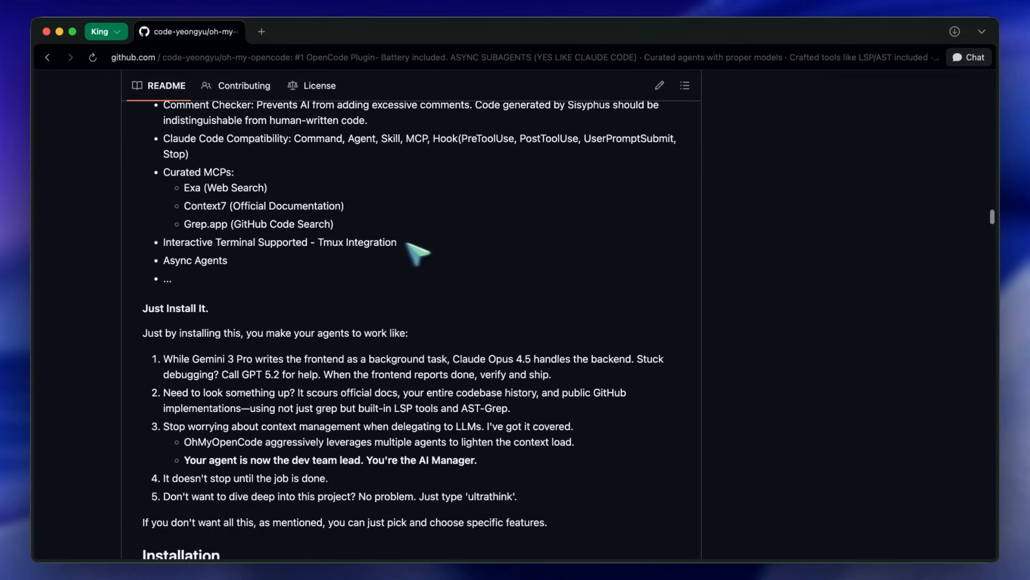
pyautogui.scroll(-3)
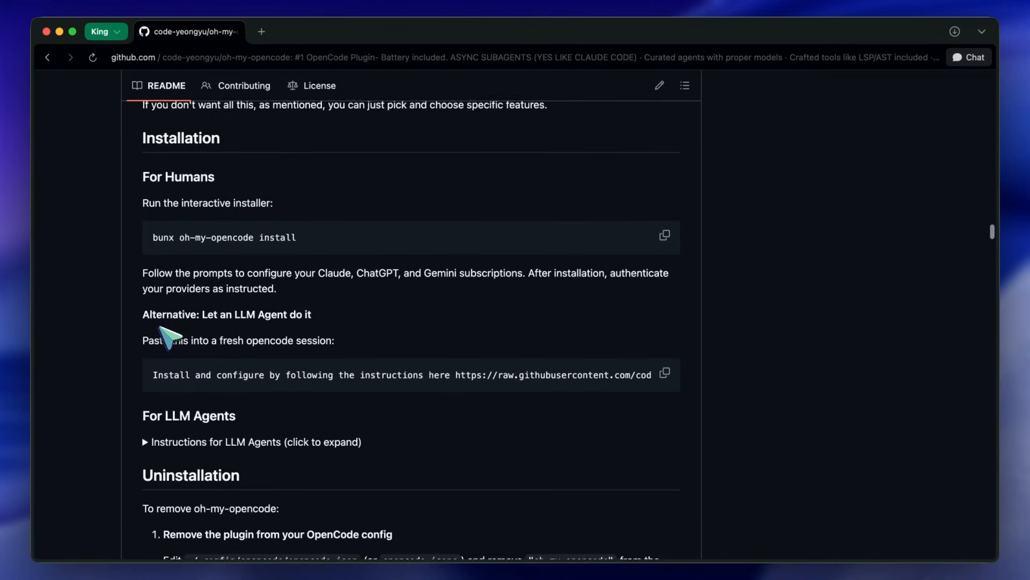
pyautogui.scroll(-3)
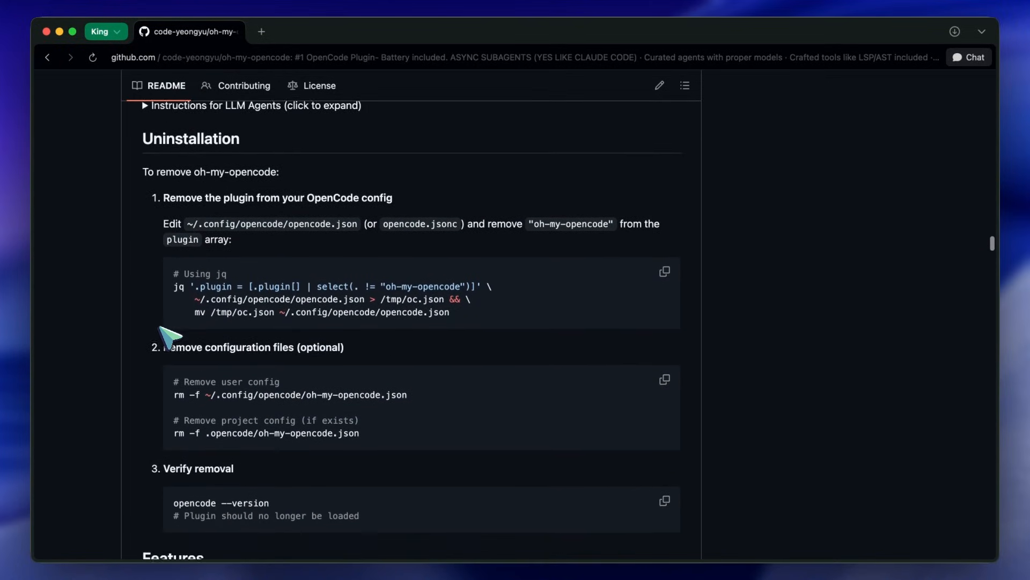
pyautogui.scroll(-3)
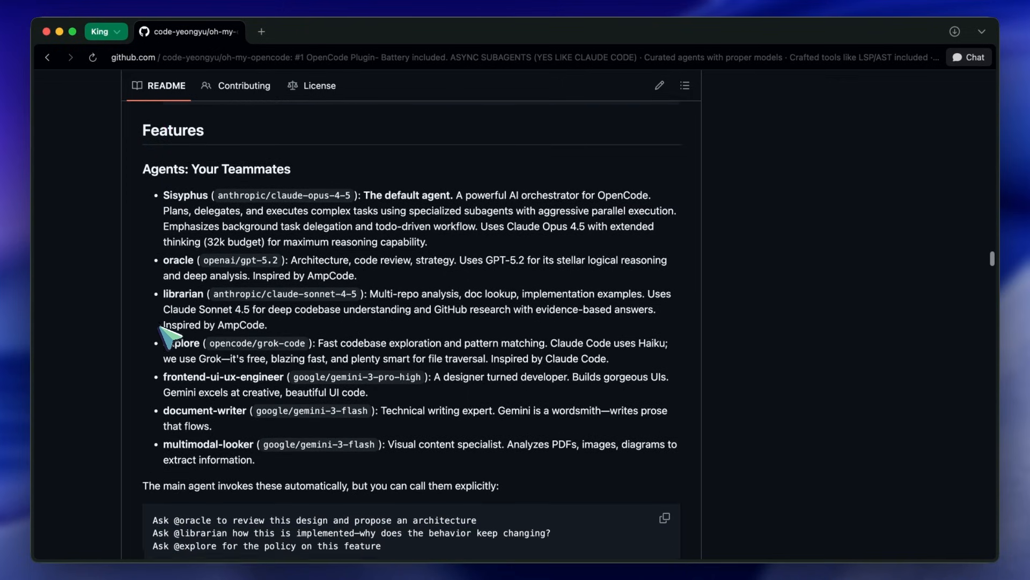
# - Scroll the Agents list to the models, including gemini-3-pro-high and claude-opus-4-5 for Sisyphus
pyautogui.scroll(-3)
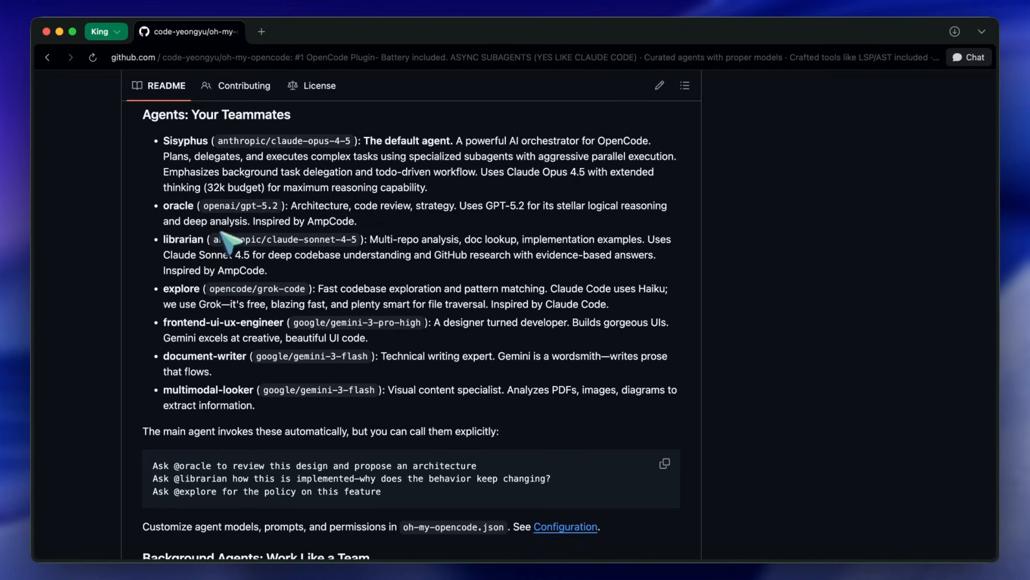
pyautogui.moveTo(230, 148)
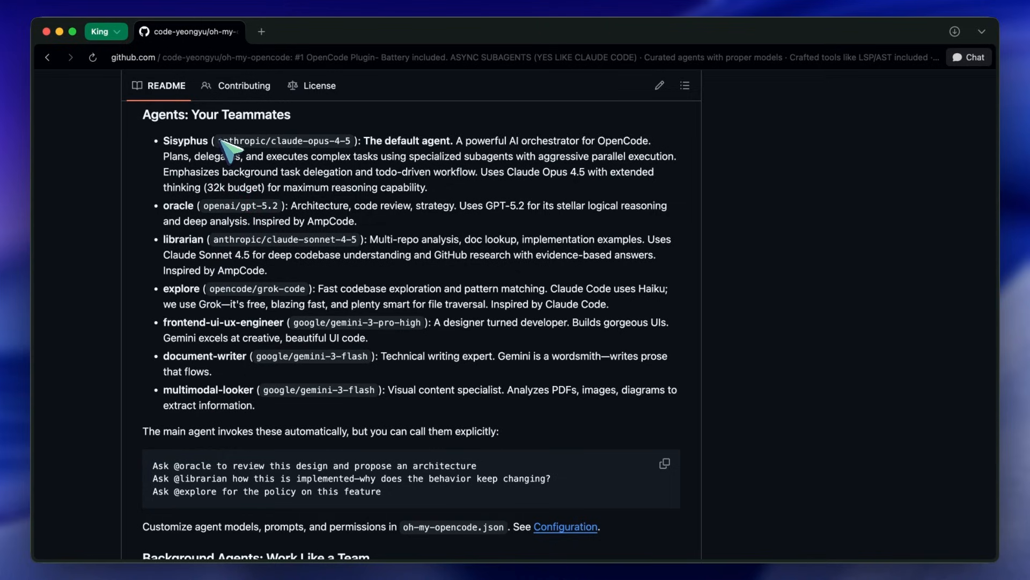
pyautogui.moveTo(238, 151)
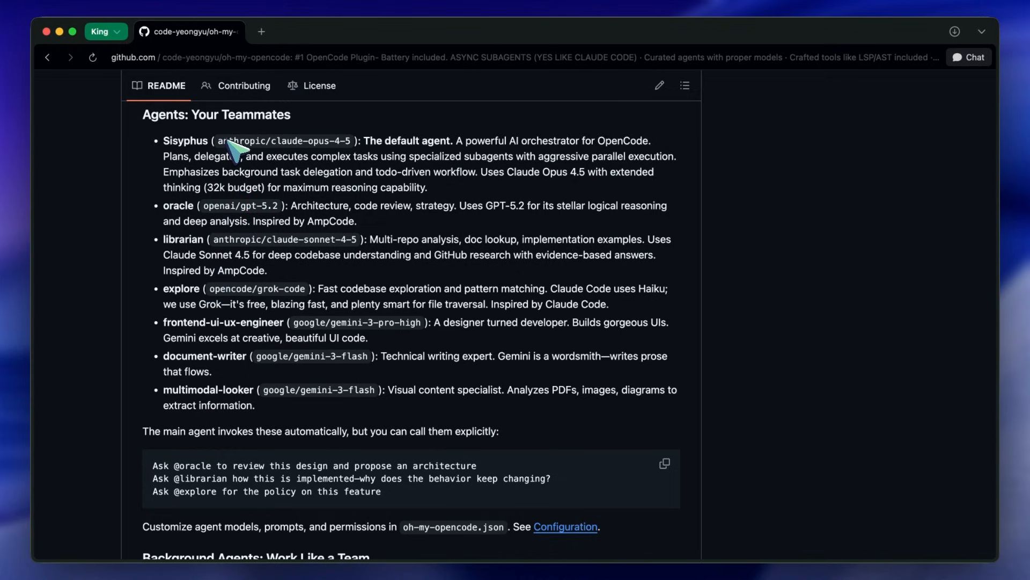
pyautogui.moveTo(322, 328)
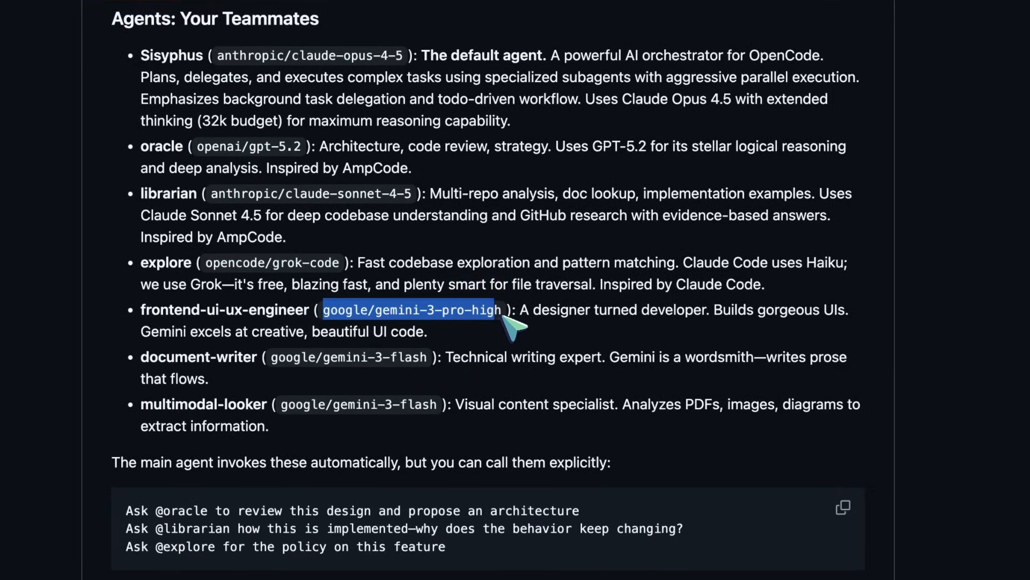
pyautogui.moveTo(461, 319)
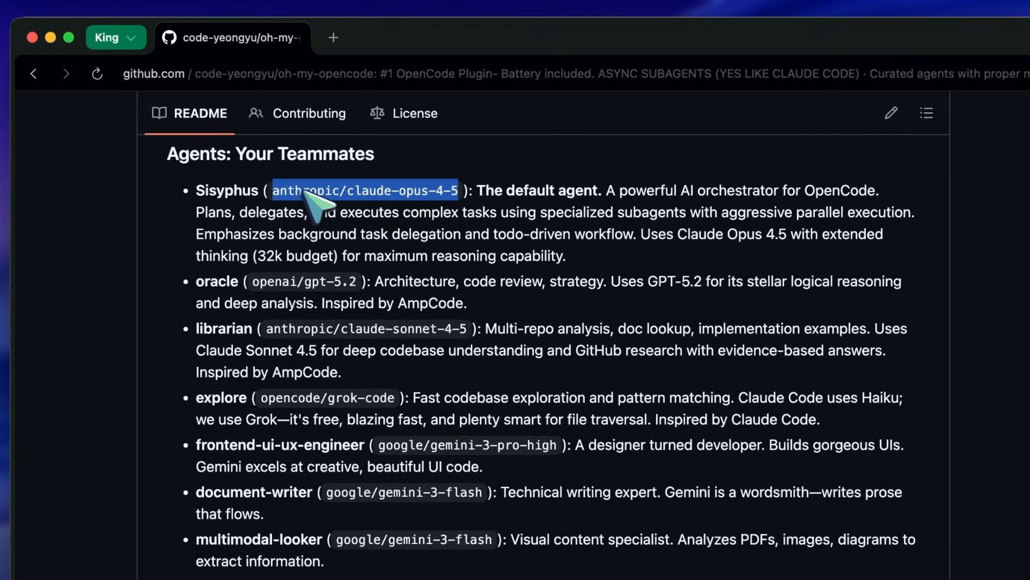
pyautogui.scroll(-3)
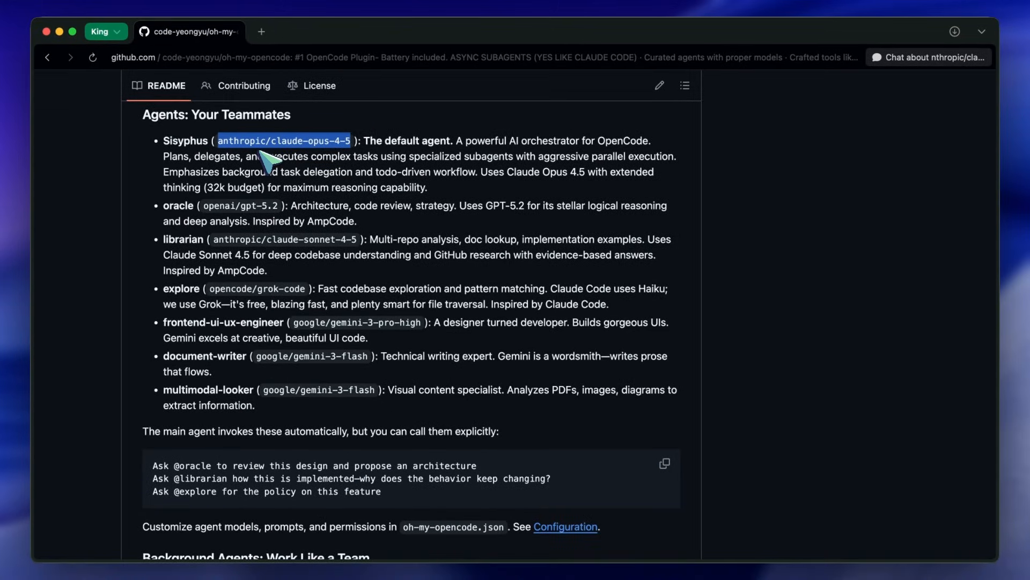
pyautogui.moveTo(273, 161)
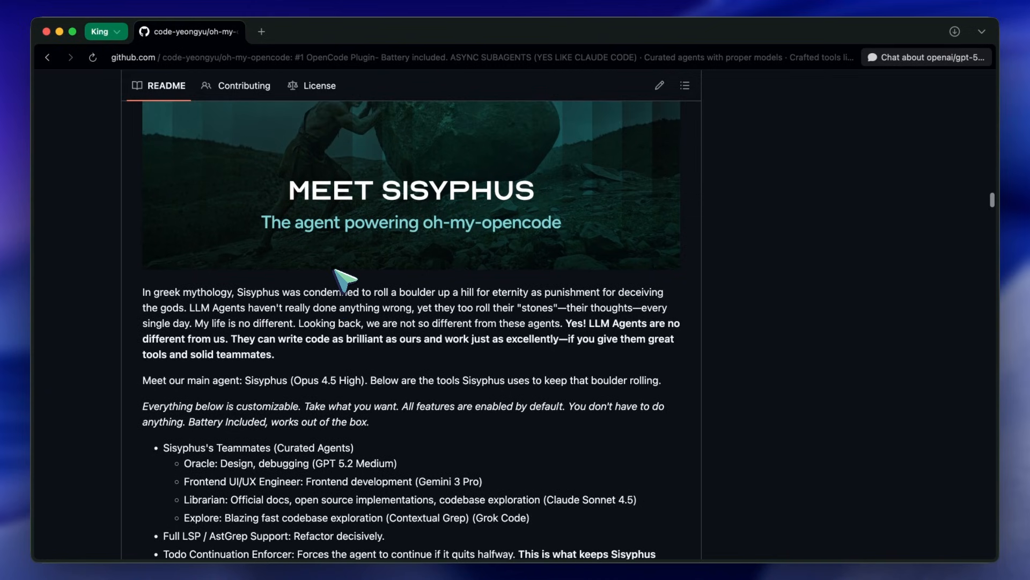
pyautogui.scroll(-3)
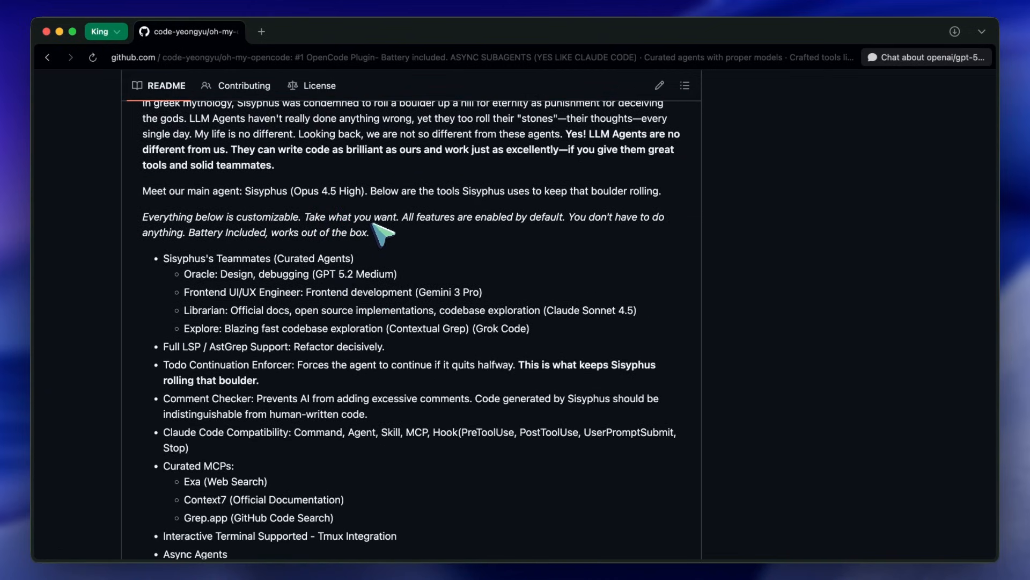
pyautogui.moveTo(312, 263)
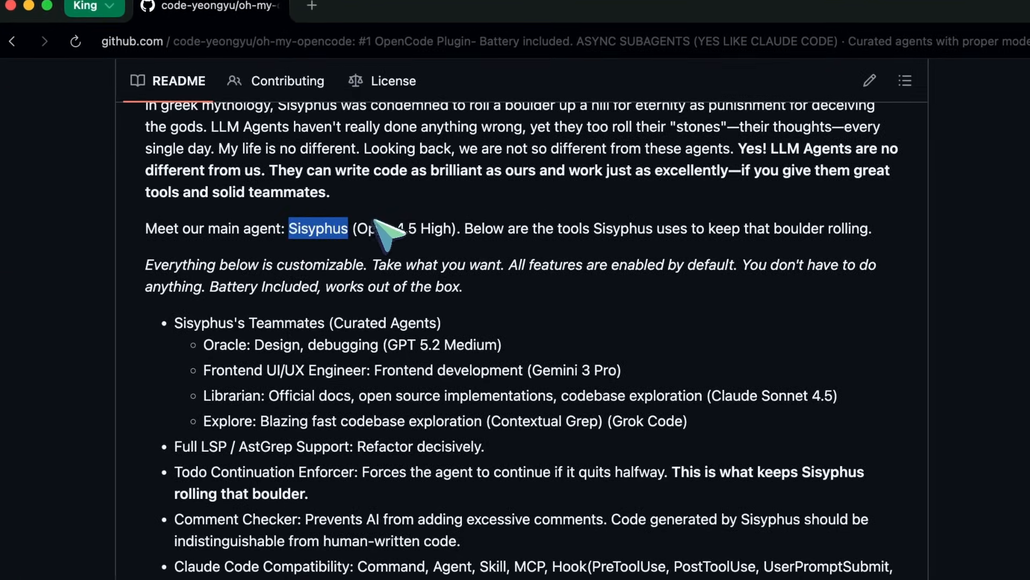
pyautogui.scroll(-3)
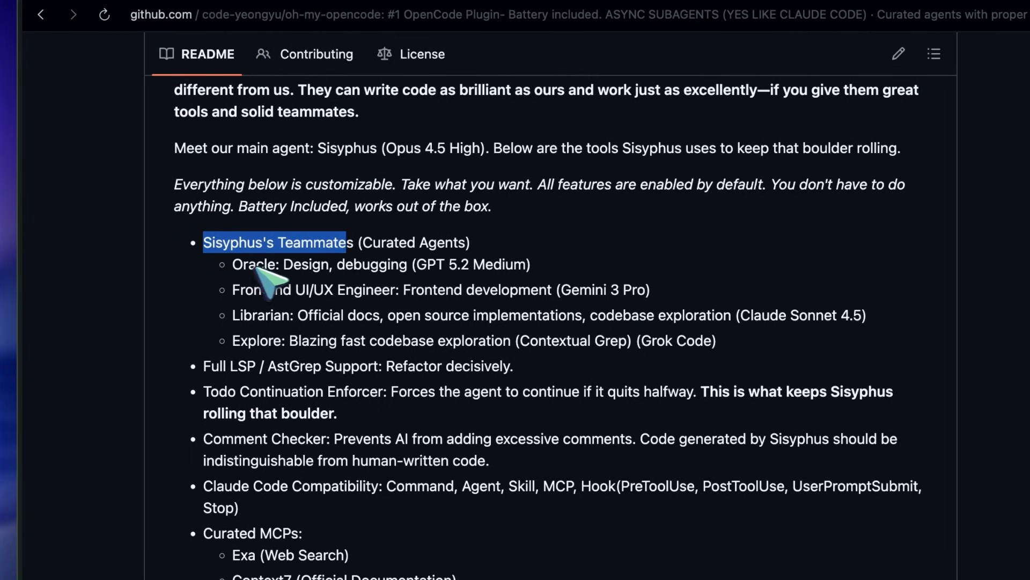
pyautogui.moveTo(257, 276)
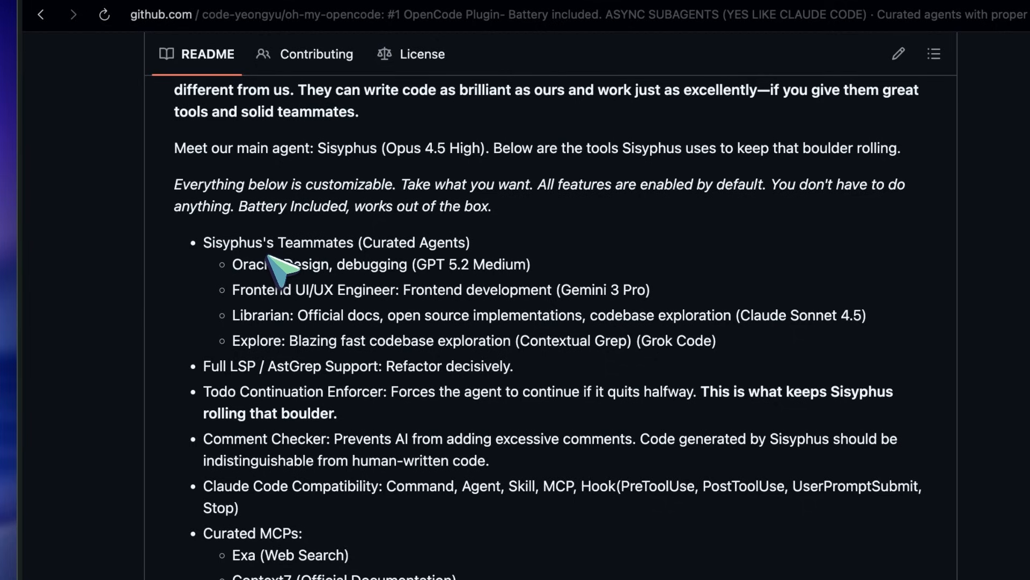
pyautogui.moveTo(256, 270)
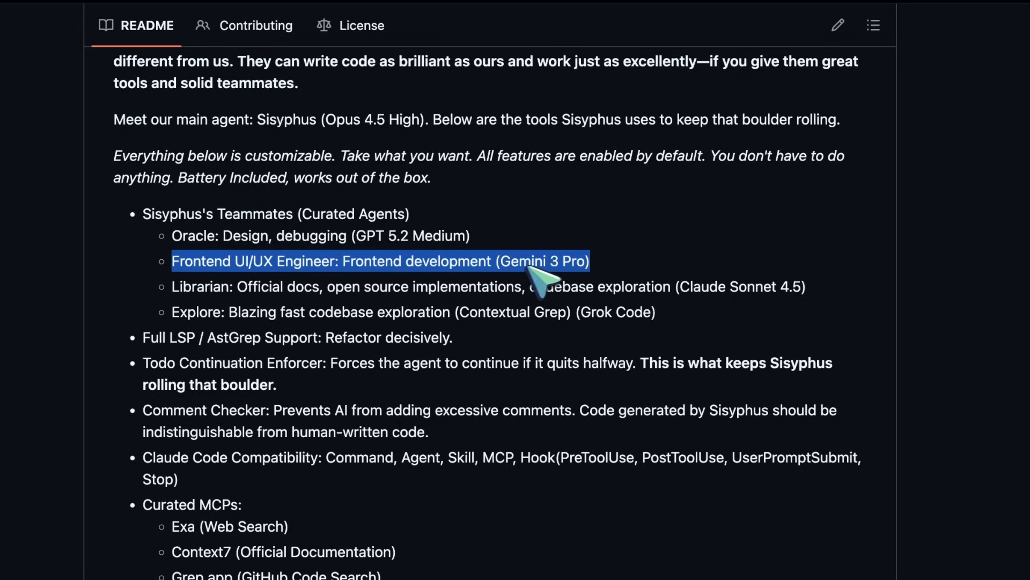
pyautogui.moveTo(210, 266)
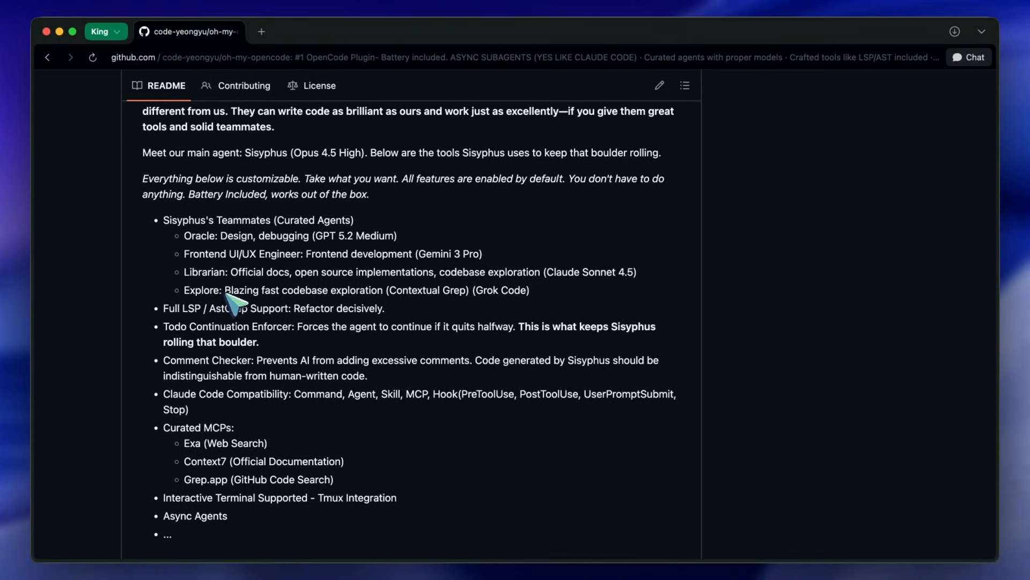
pyautogui.scroll(-3)
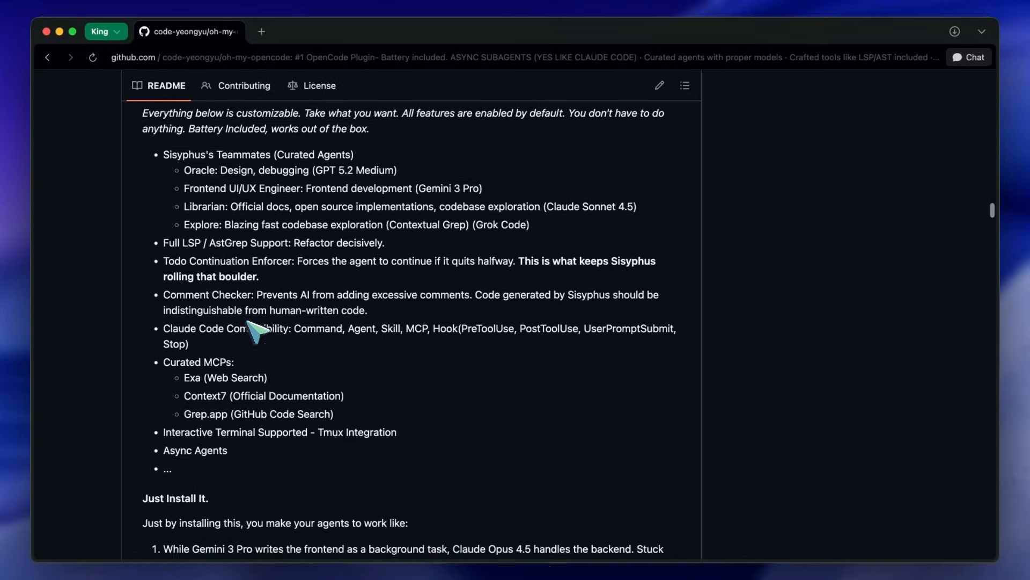
pyautogui.scroll(-3)
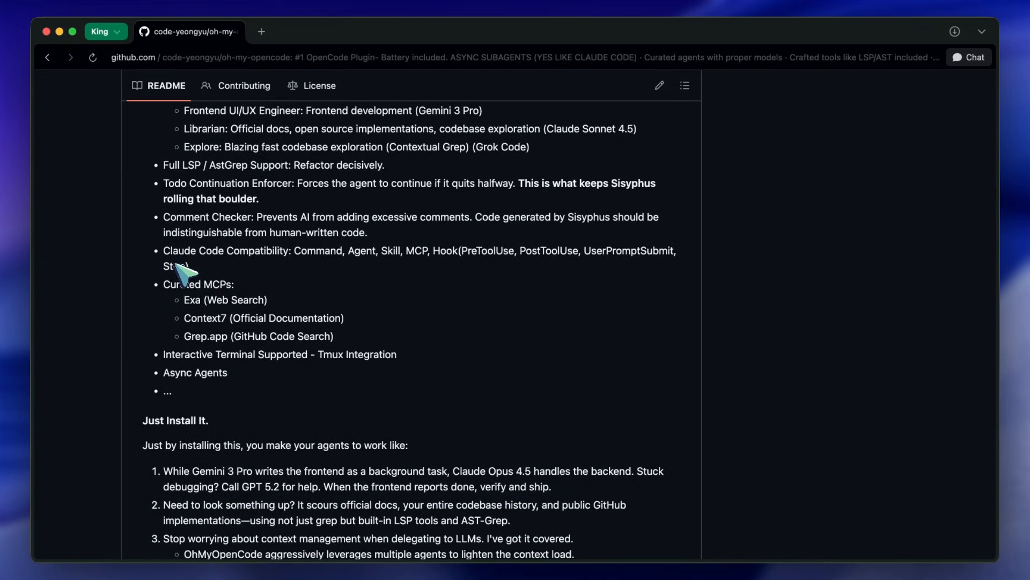
pyautogui.moveTo(210, 335)
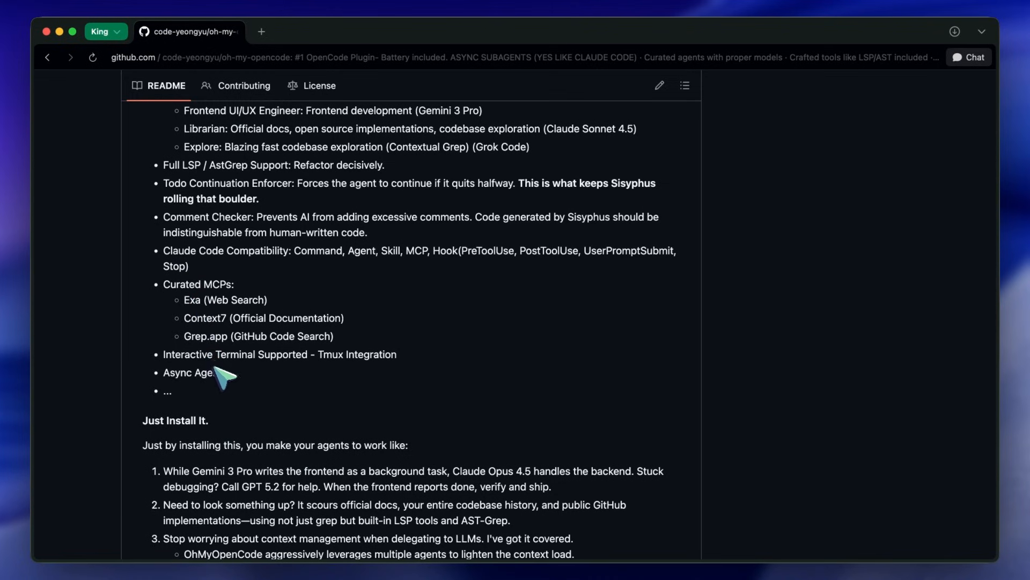
pyautogui.moveTo(223, 341)
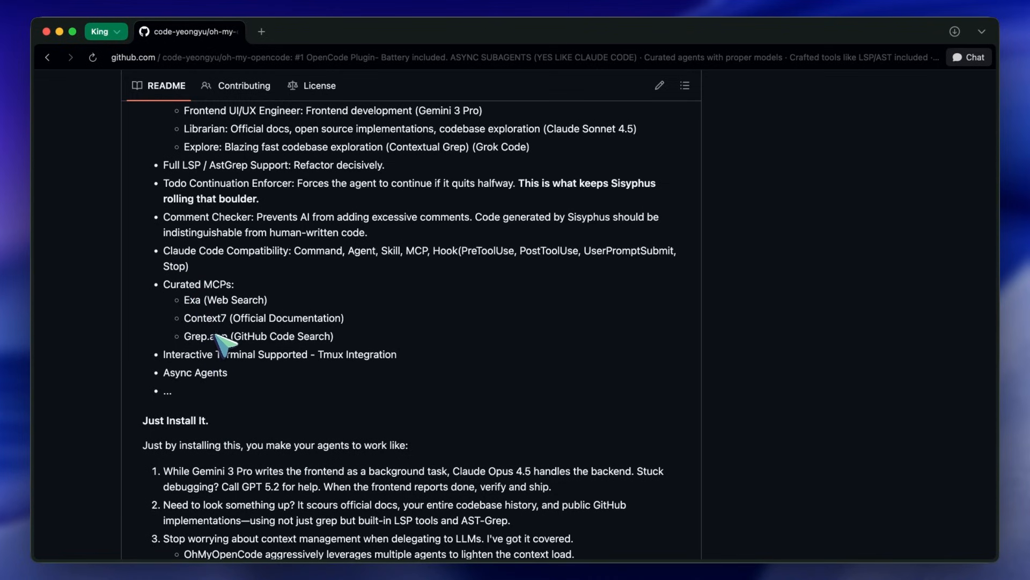
pyautogui.moveTo(229, 328)
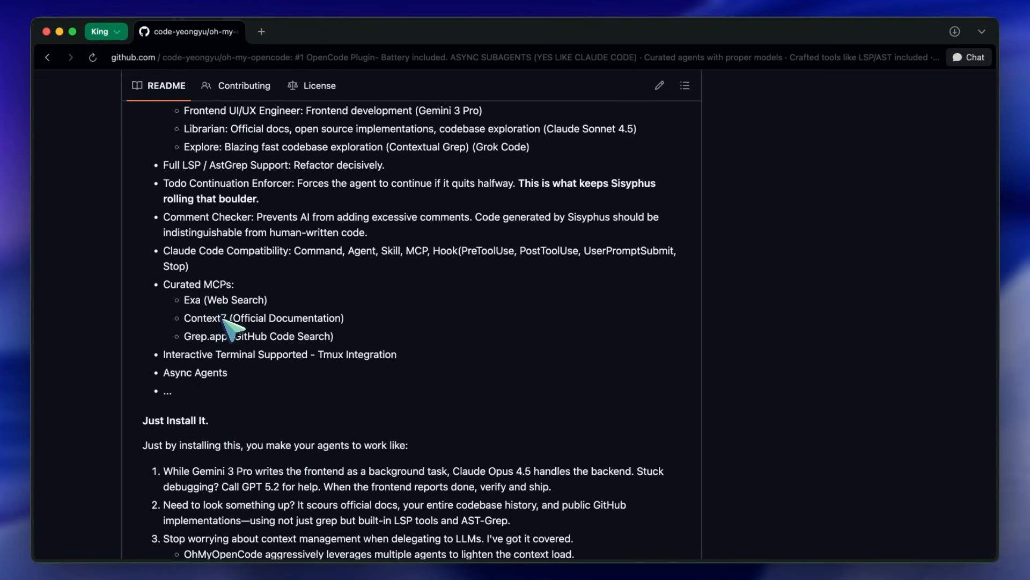
pyautogui.moveTo(230, 322)
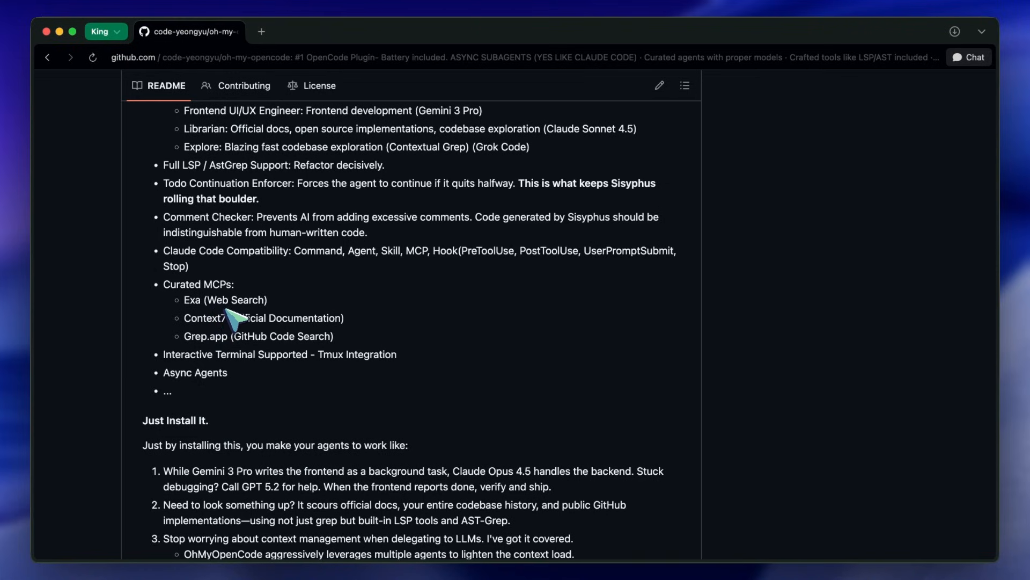
pyautogui.moveTo(226, 291)
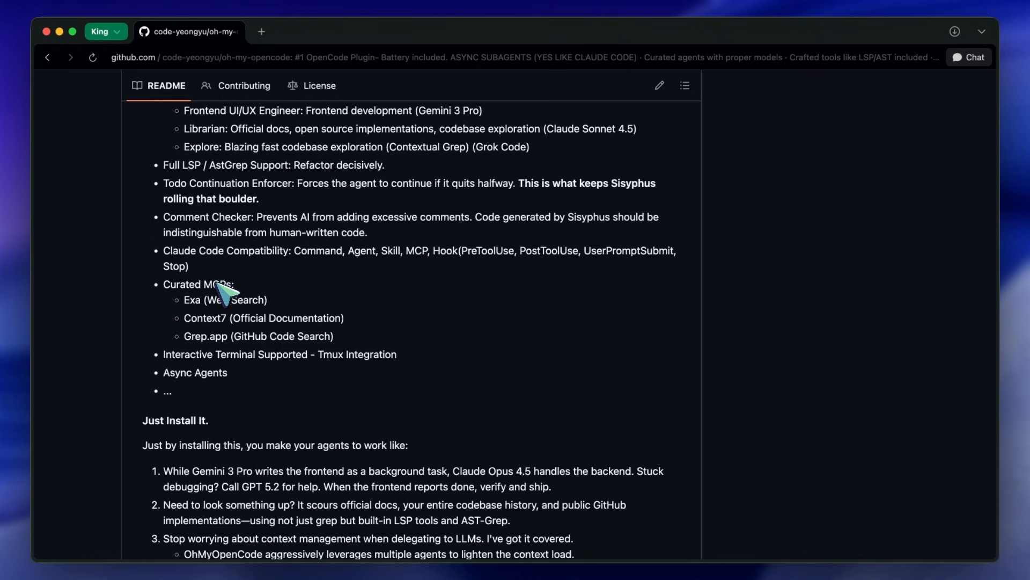
pyautogui.moveTo(228, 263)
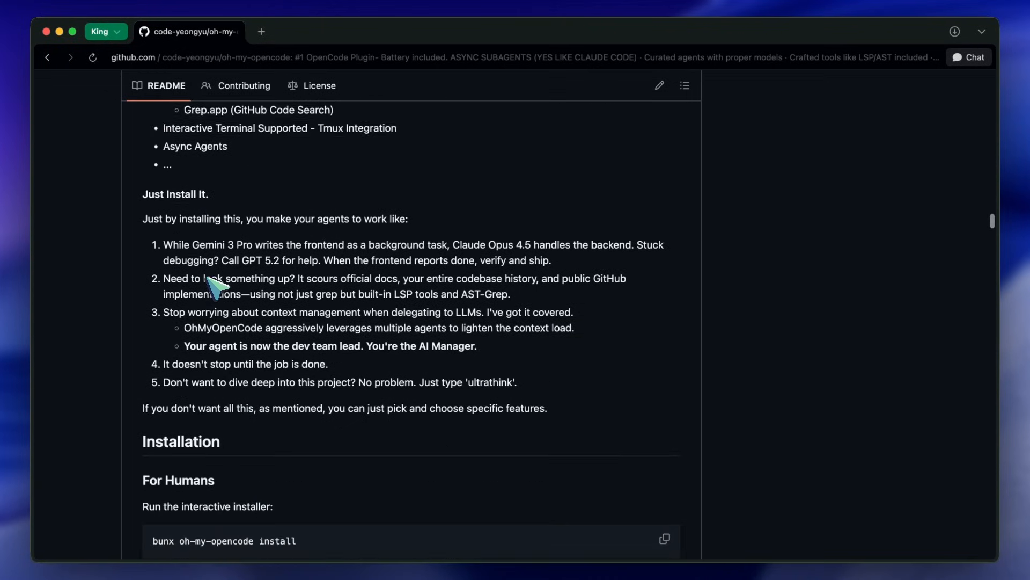
pyautogui.scroll(-3)
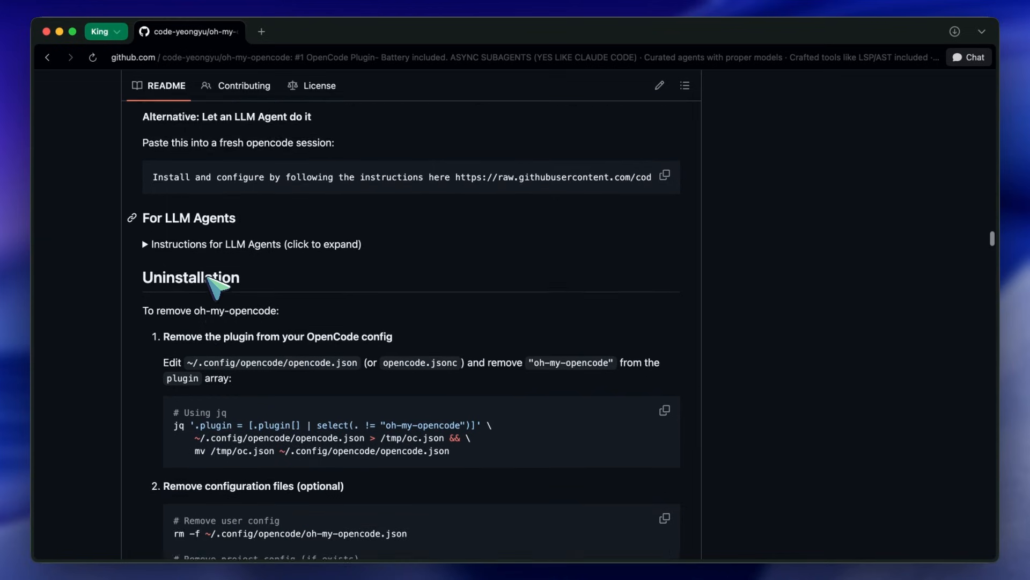
pyautogui.scroll(-3)
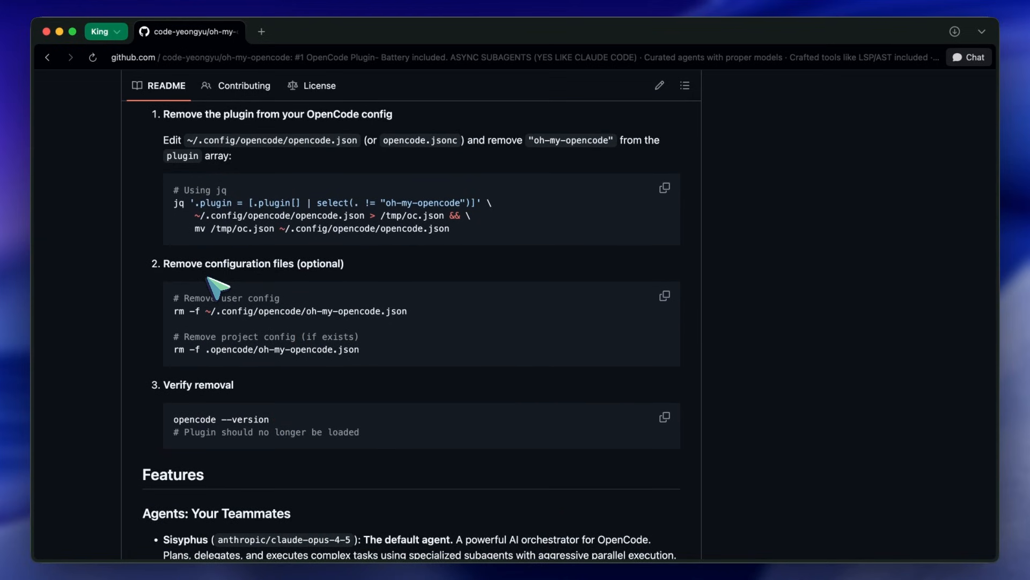
pyautogui.scroll(-3)
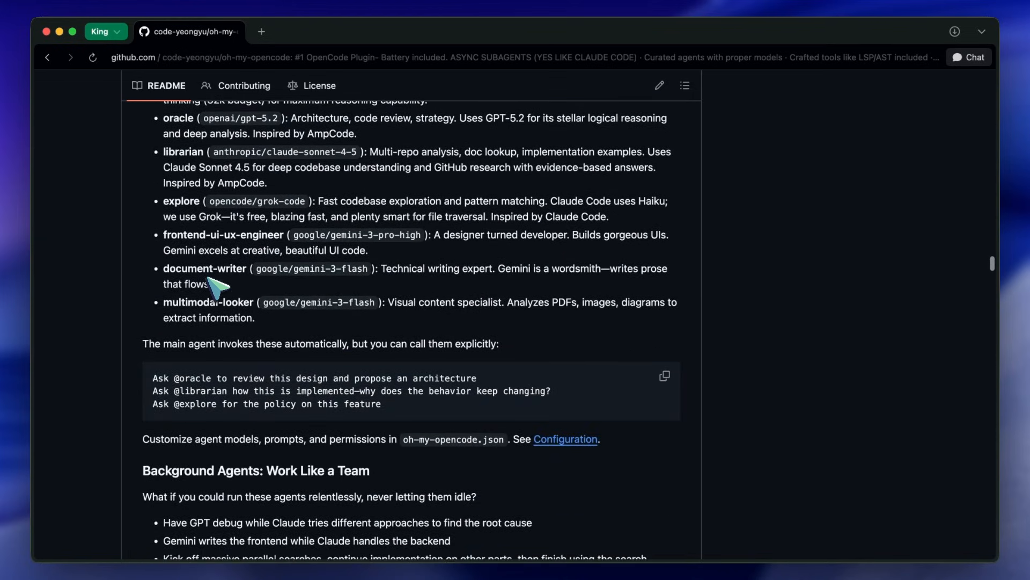
pyautogui.scroll(-3)
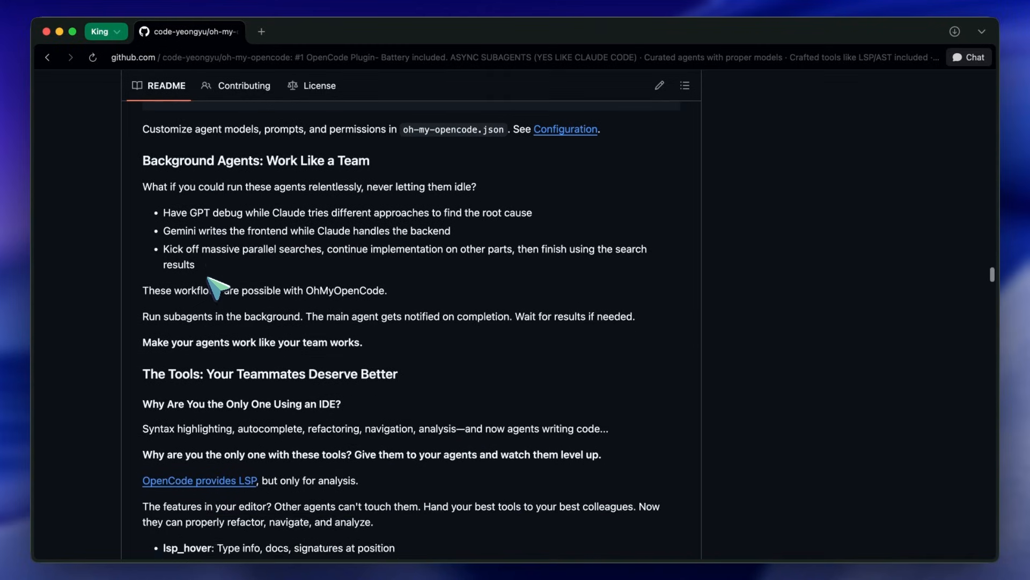
pyautogui.scroll(-3)
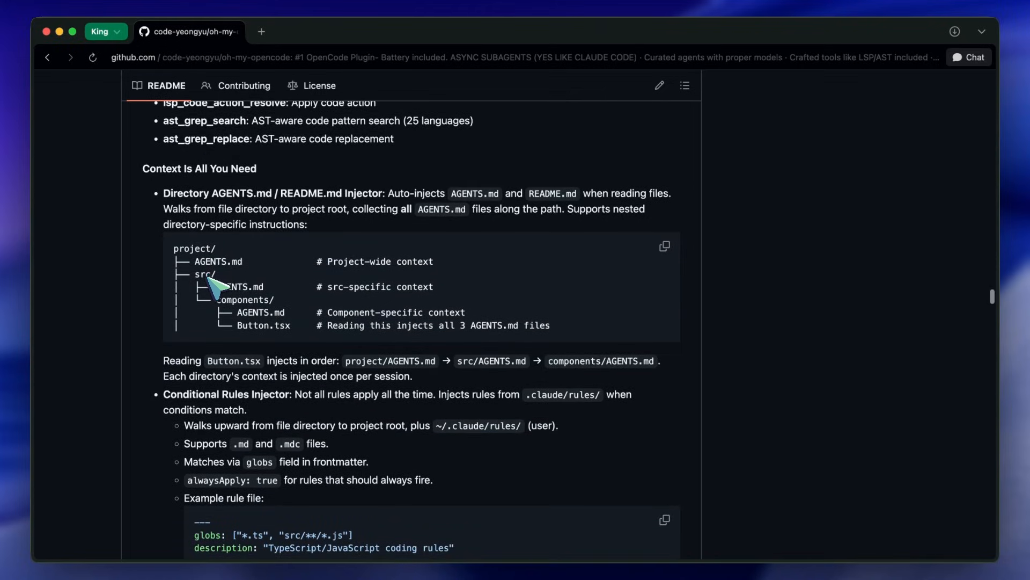
pyautogui.scroll(-3)
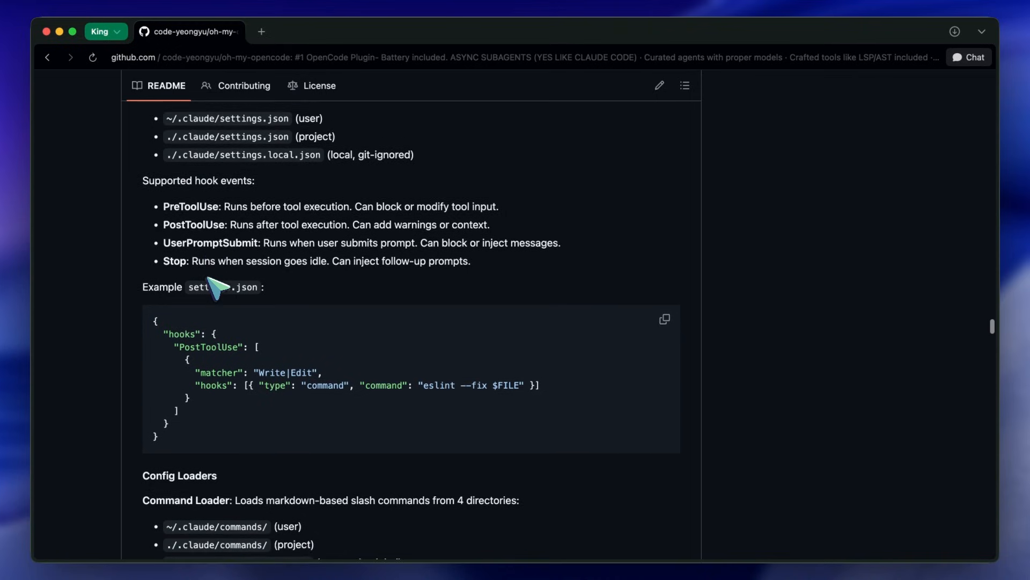
pyautogui.scroll(-3)
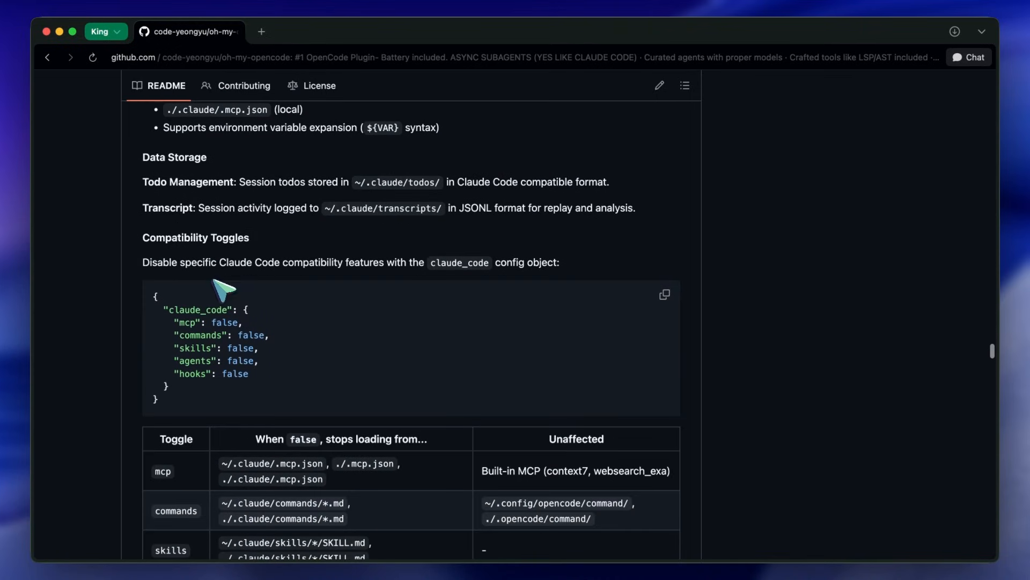
pyautogui.scroll(-3)
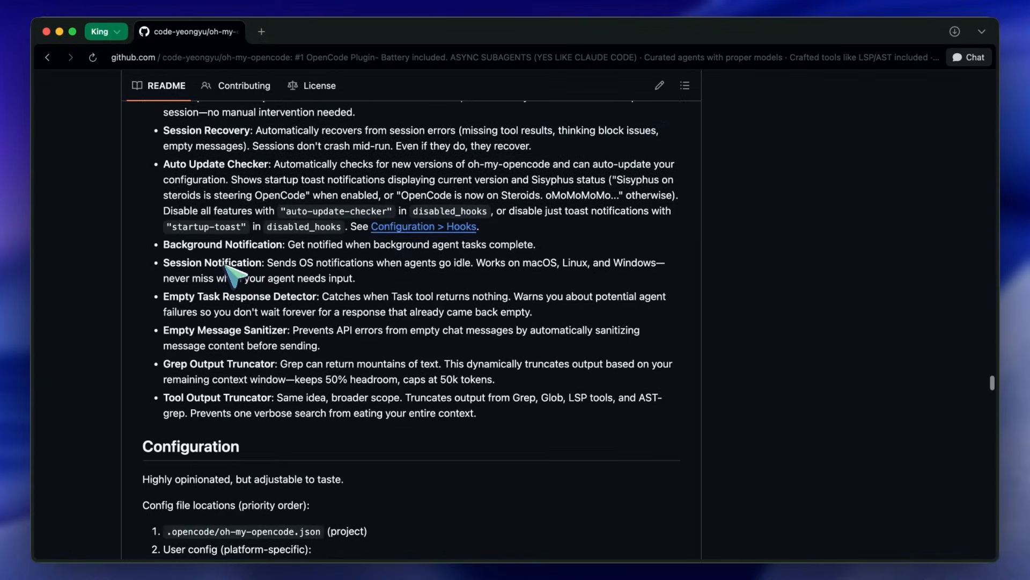
pyautogui.scroll(-3)
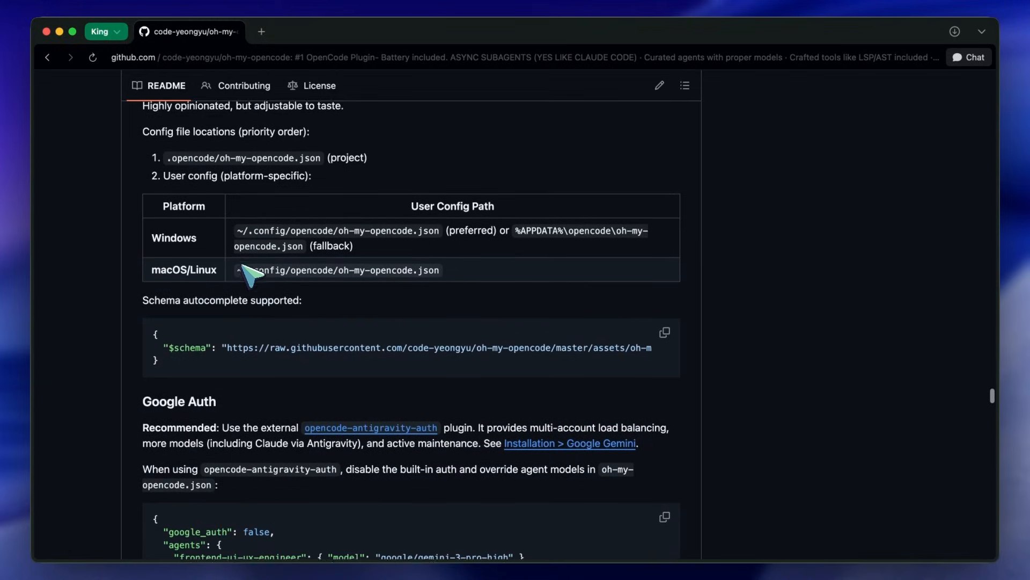
pyautogui.scroll(-3)
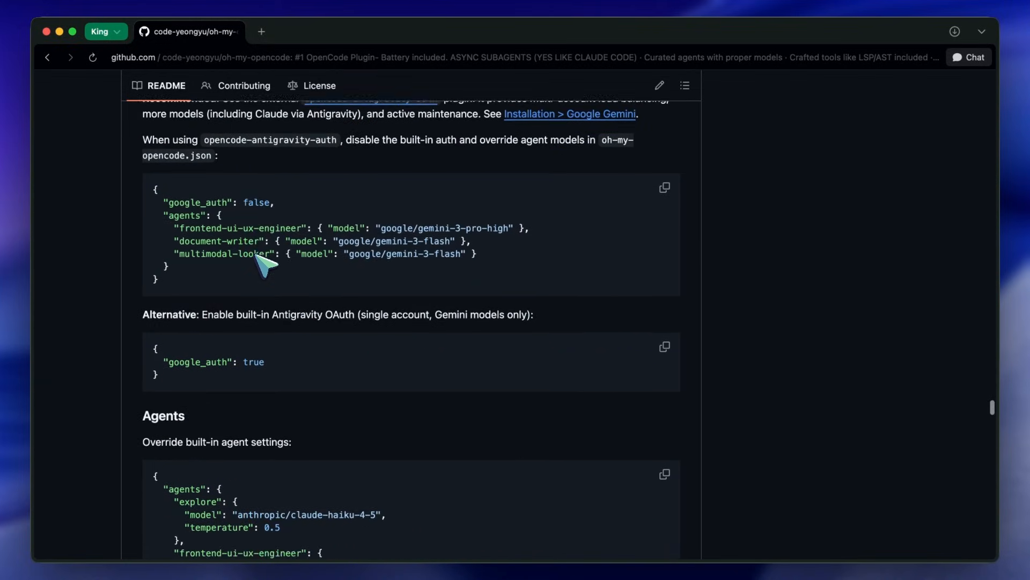
pyautogui.scroll(-3)
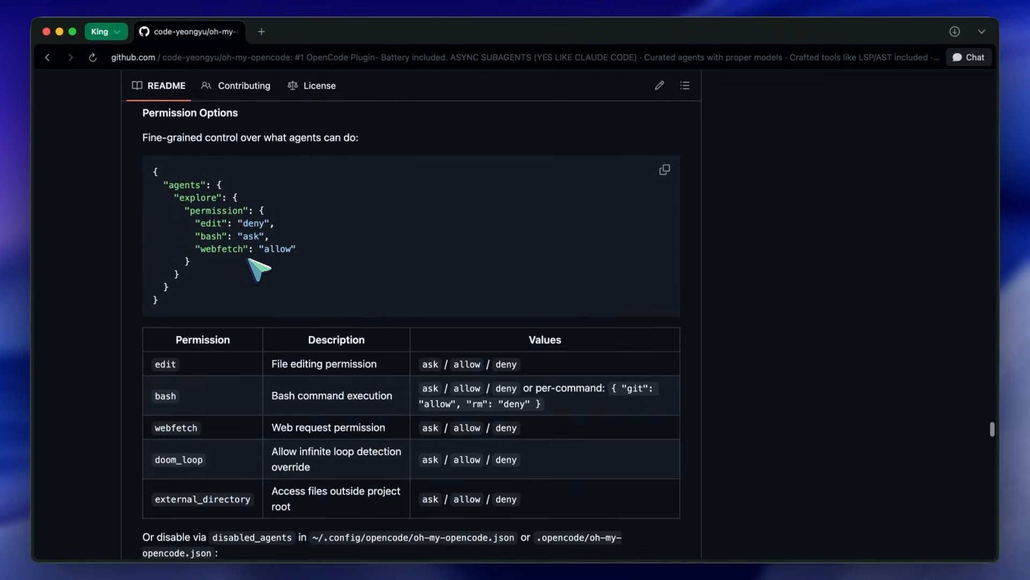
pyautogui.scroll(-3)
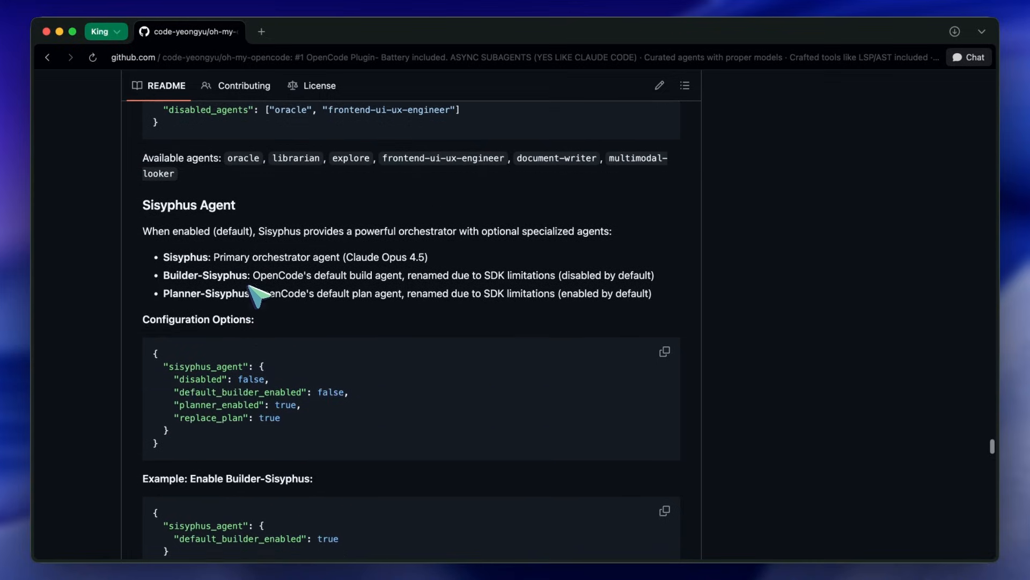
pyautogui.scroll(-3)
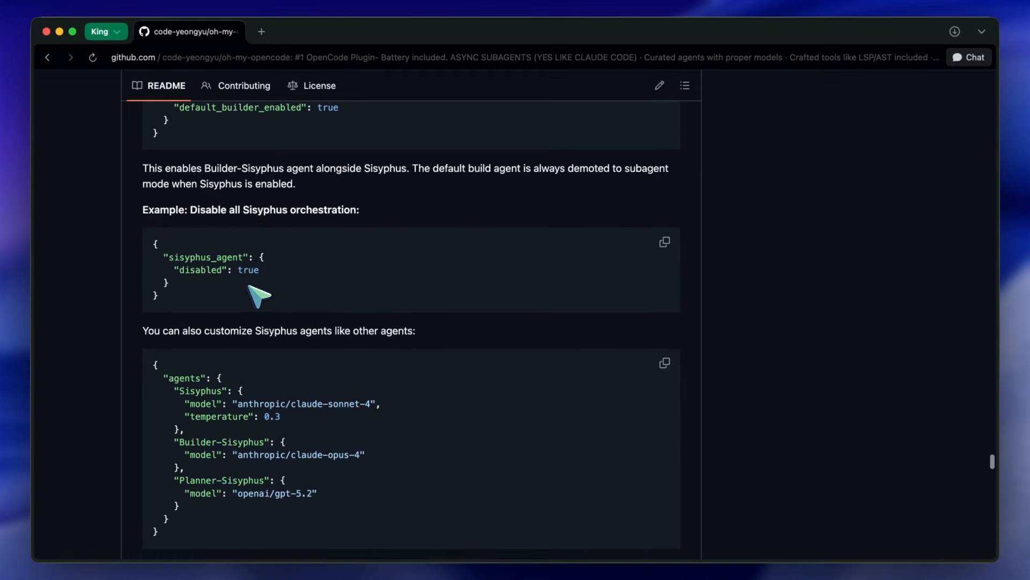
pyautogui.scroll(-3)
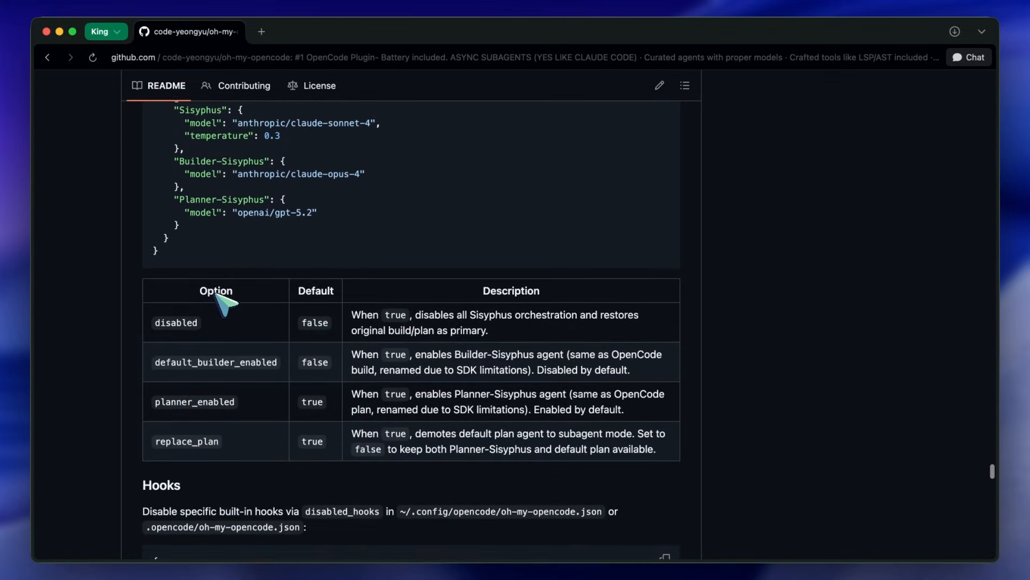
pyautogui.scroll(-3)
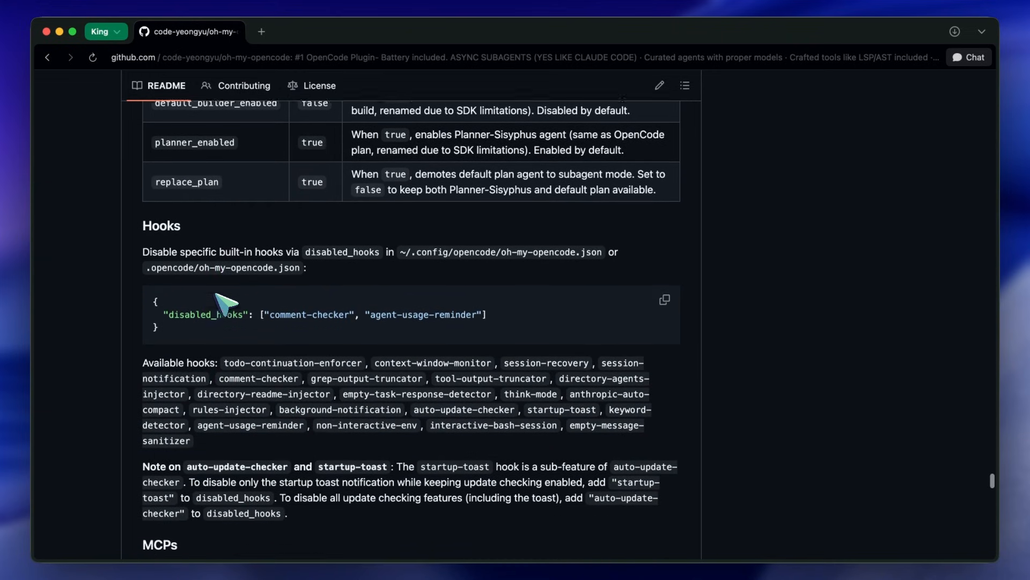
pyautogui.scroll(-3)
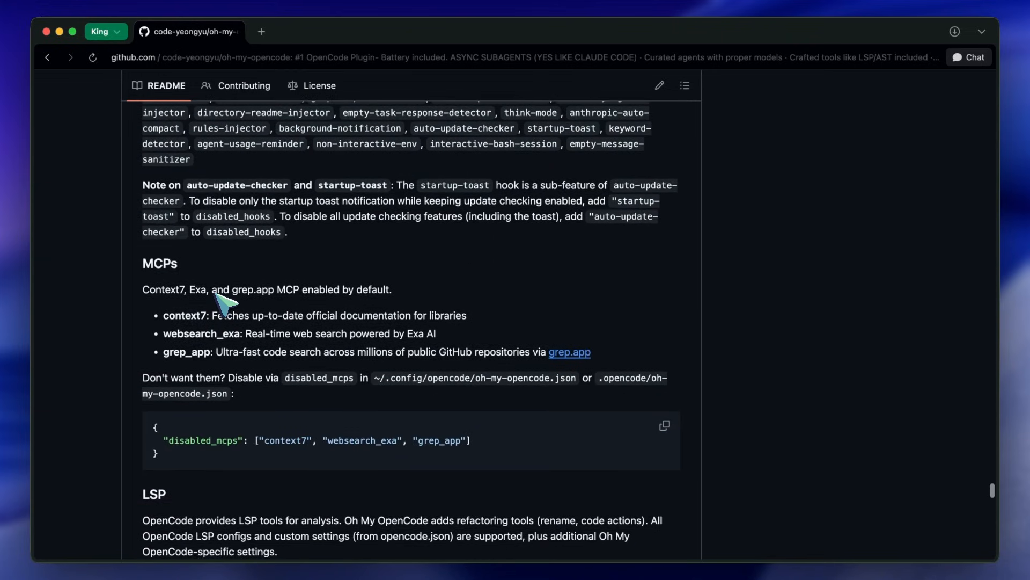
pyautogui.scroll(-3)
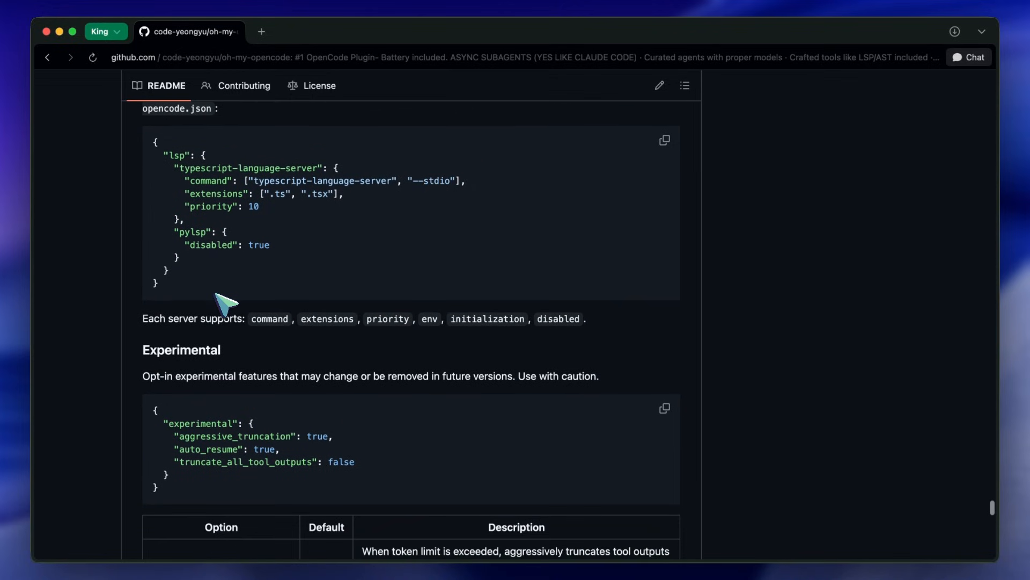
pyautogui.scroll(-3)
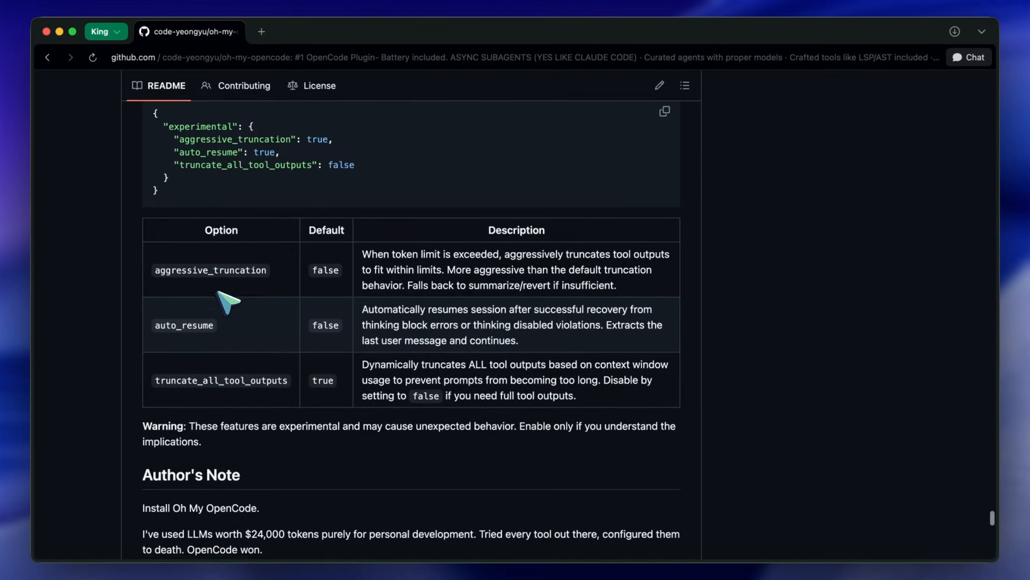
pyautogui.scroll(-3)
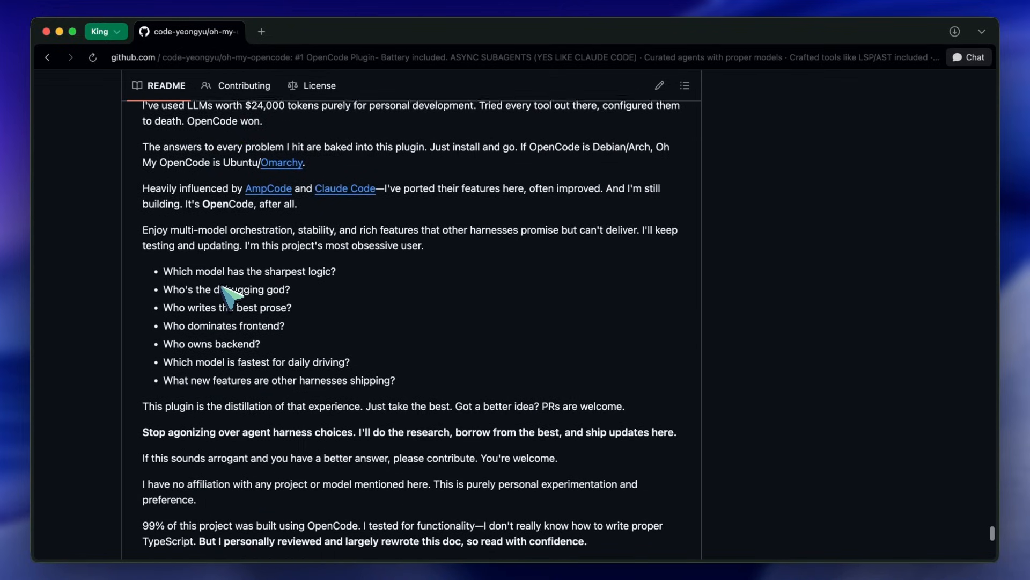
pyautogui.scroll(-3)
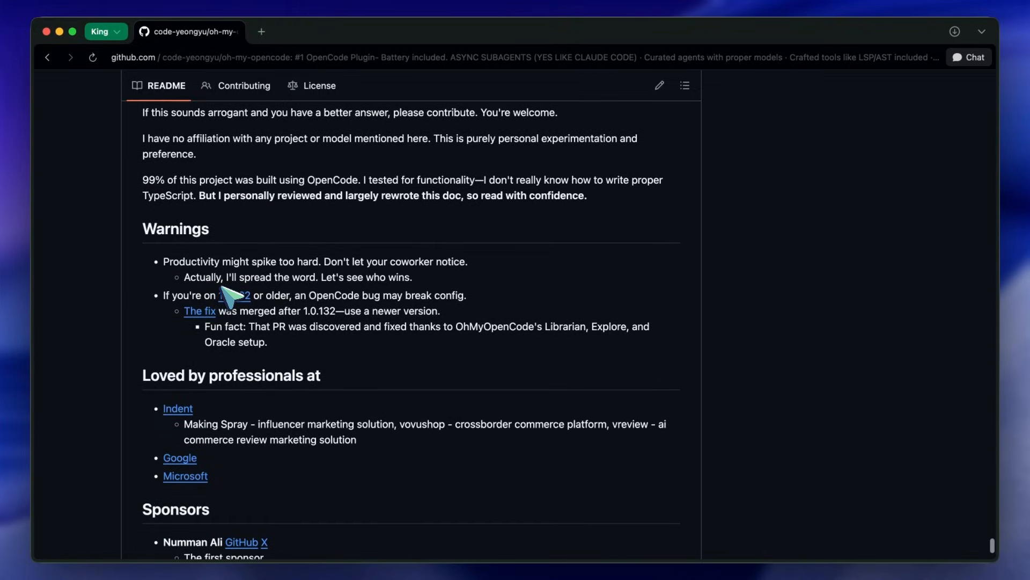
pyautogui.scroll(-3)
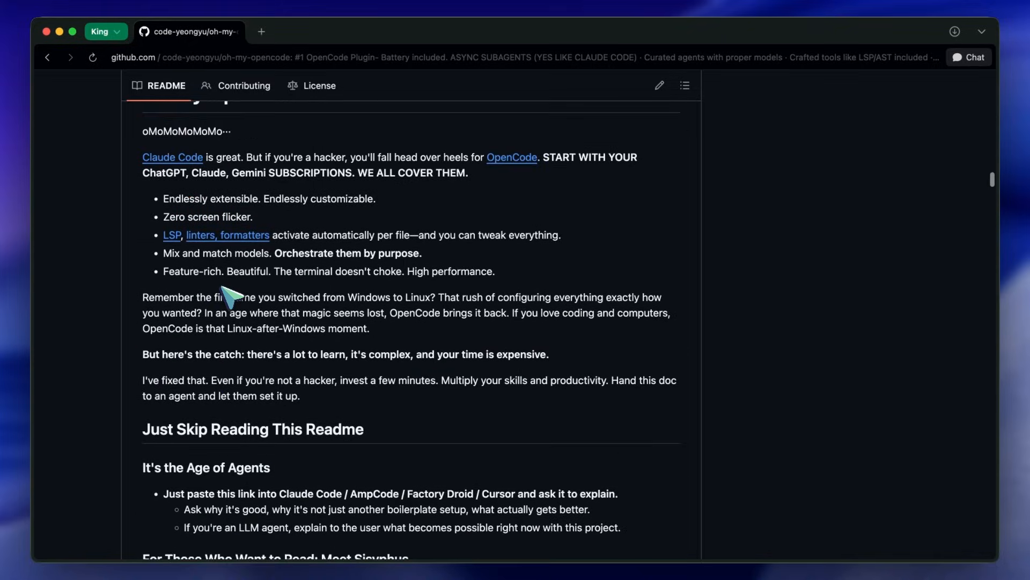
pyautogui.scroll(-3)
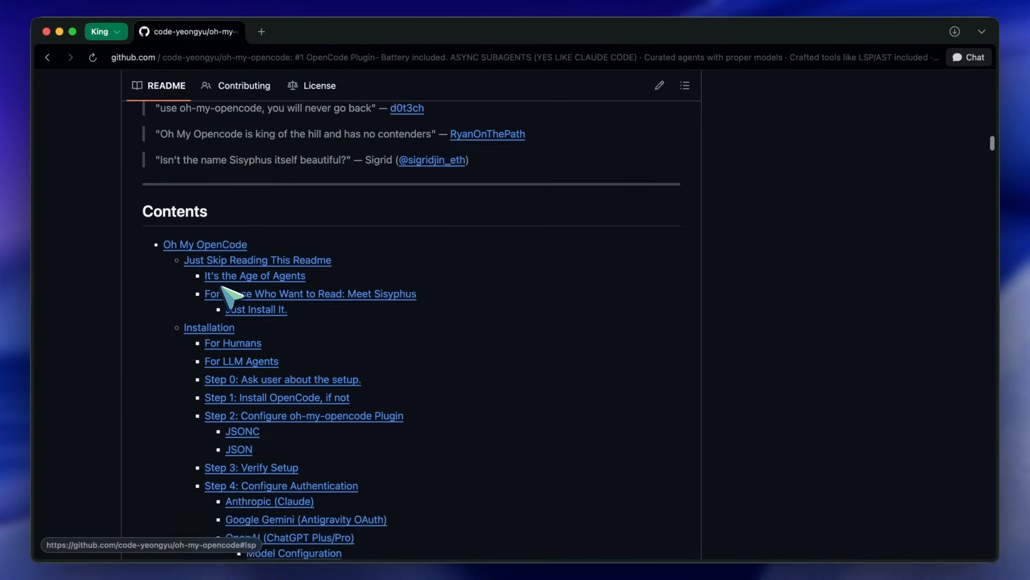
pyautogui.scroll(-3)
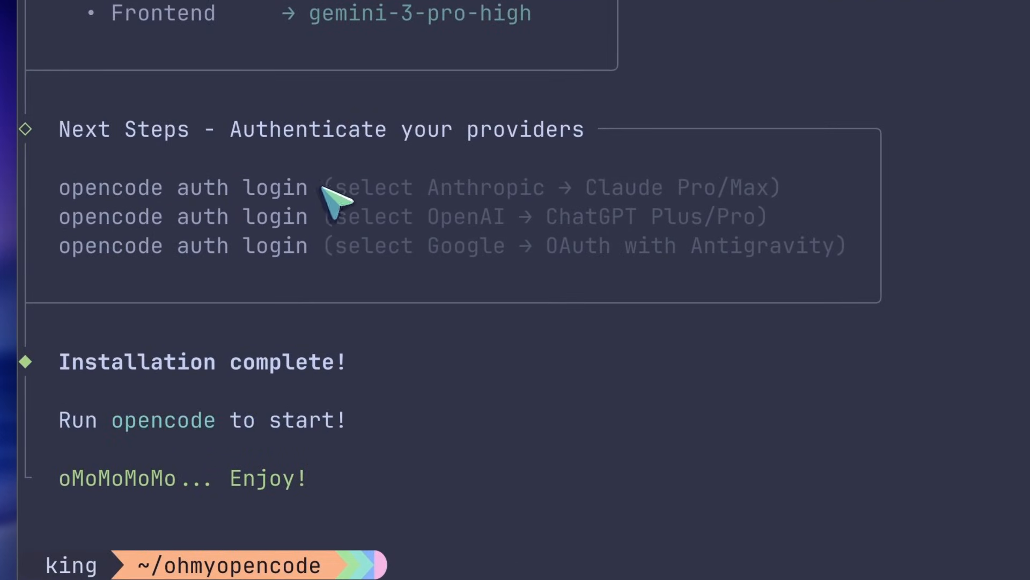
# - Pick 'opencode auth login' from the install output and enter it at the prompt
pyautogui.doubleClick(180, 186)
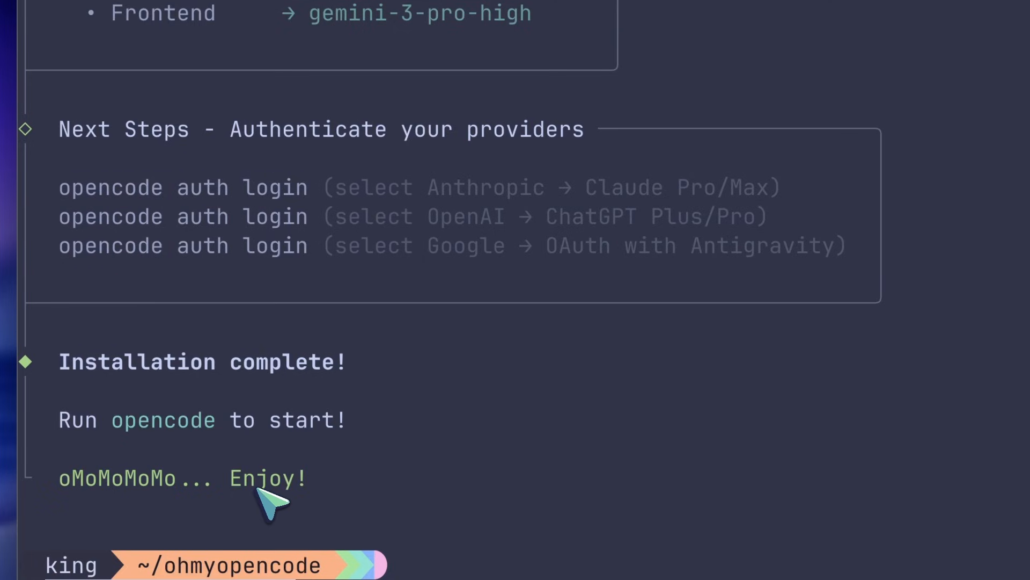
pyautogui.write('opencode auth login')
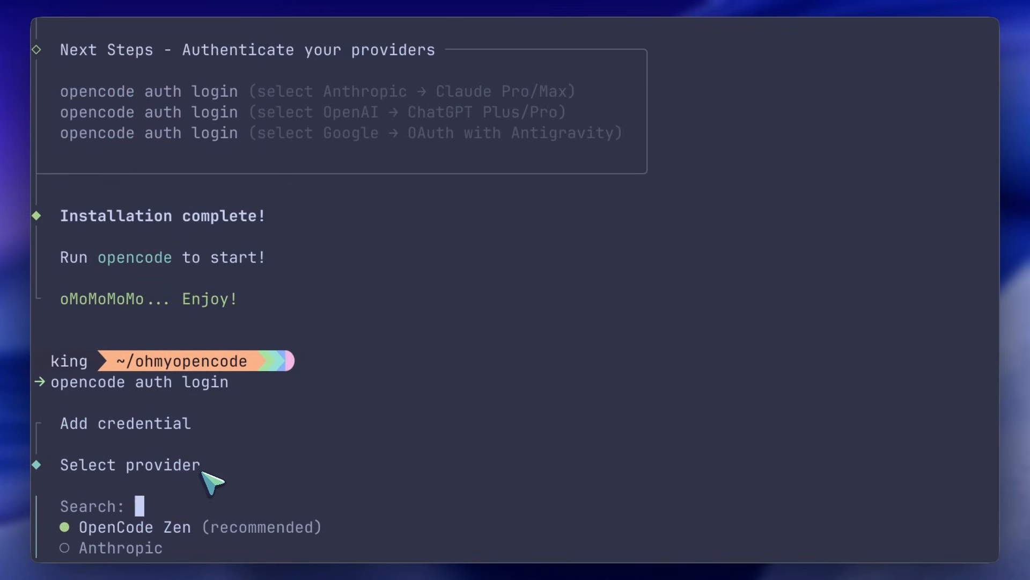
# - Run opencode auth login to reach the Select provider list
pyautogui.press('Down')
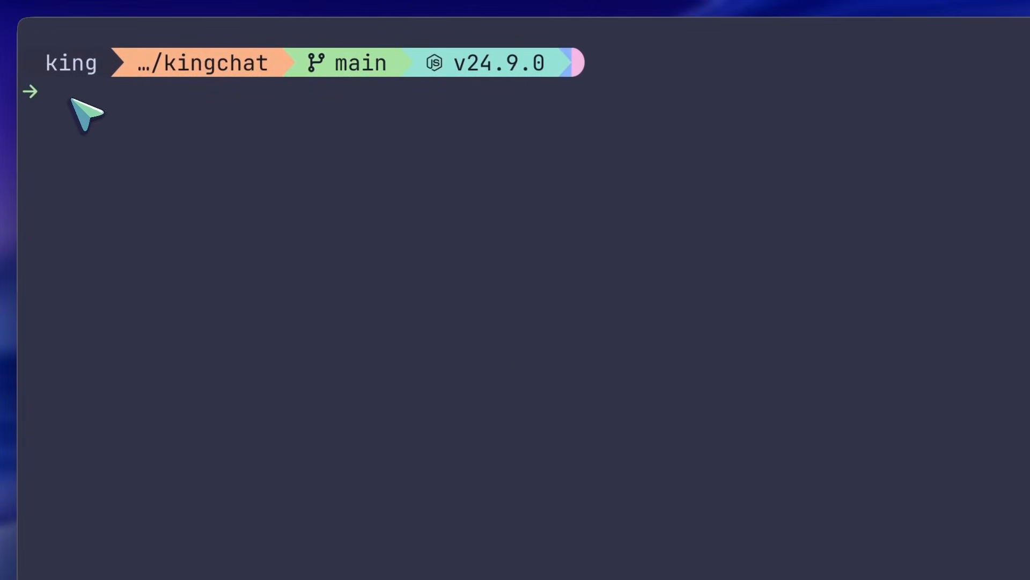
pyautogui.write('opencode')
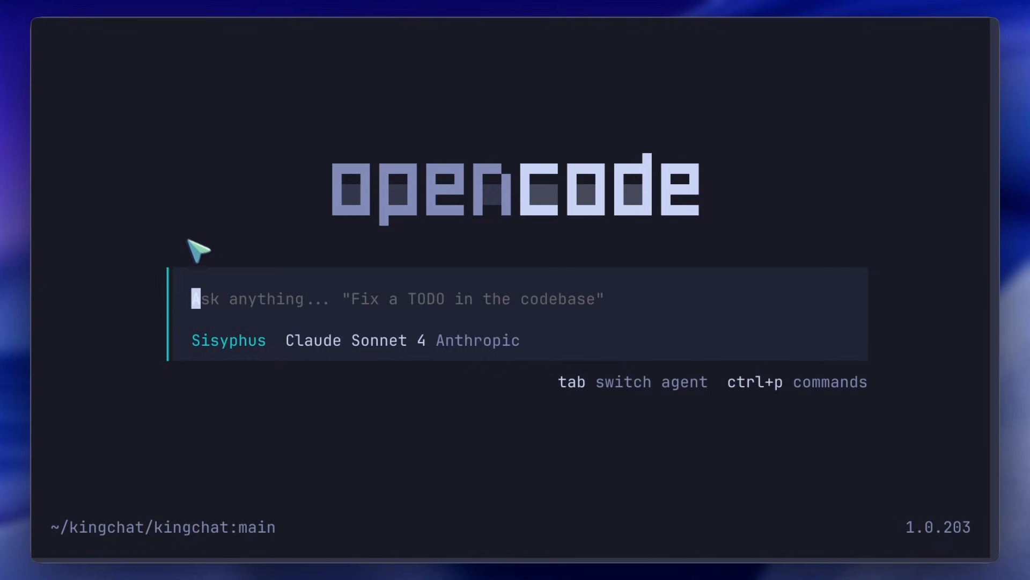
pyautogui.write('/mo')
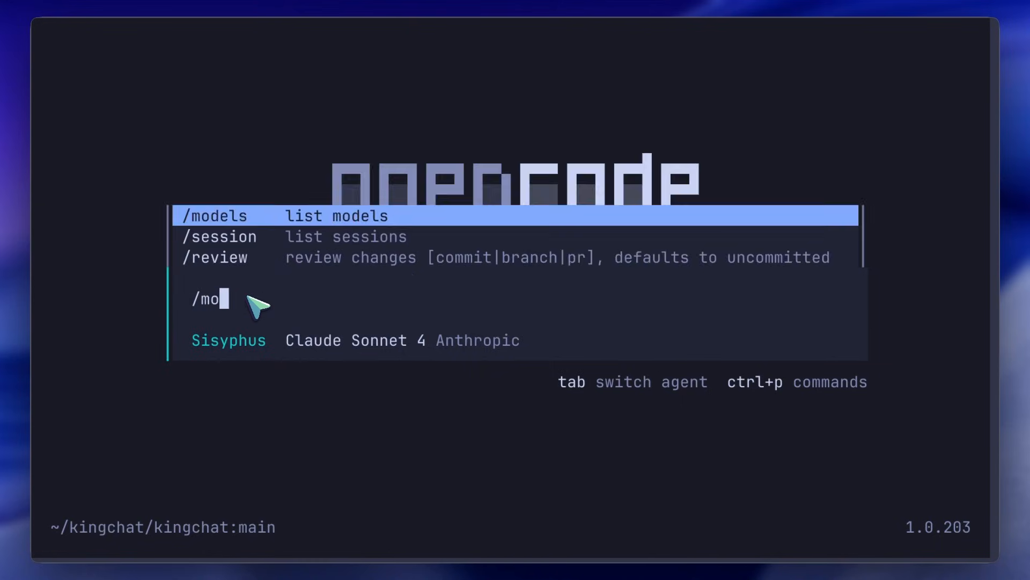
pyautogui.write('d')
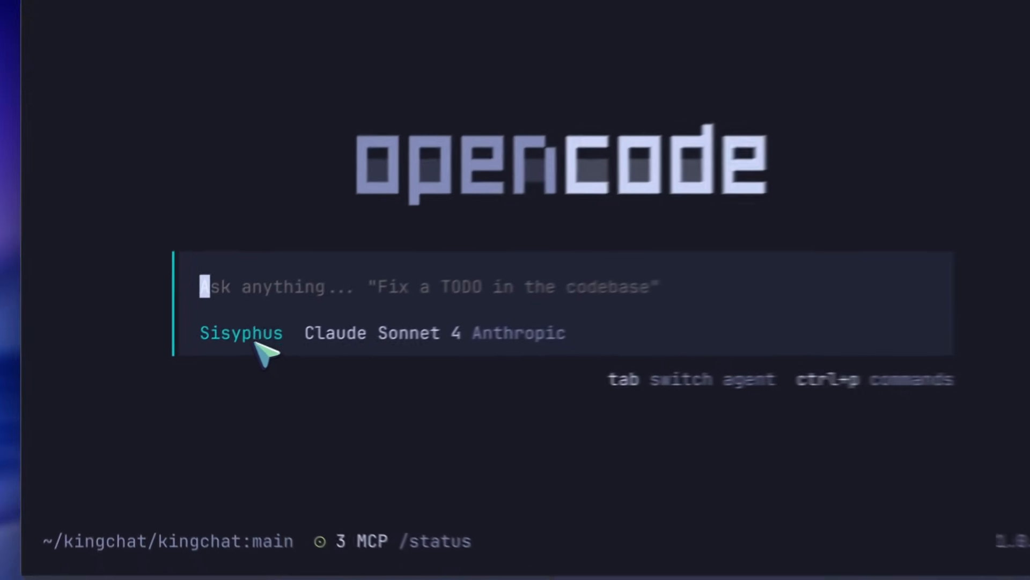
pyautogui.write('/models')
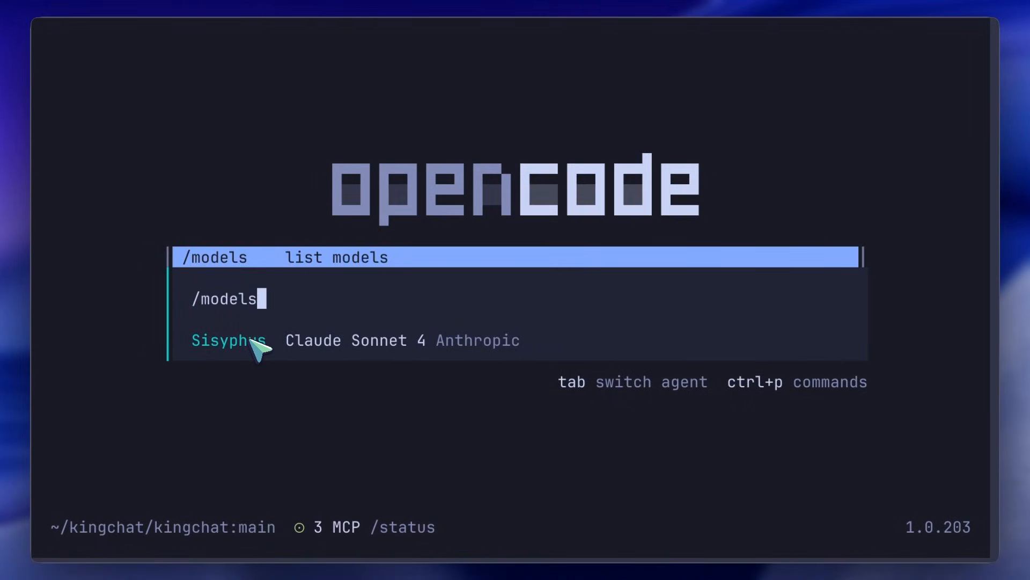
pyautogui.press('Enter')
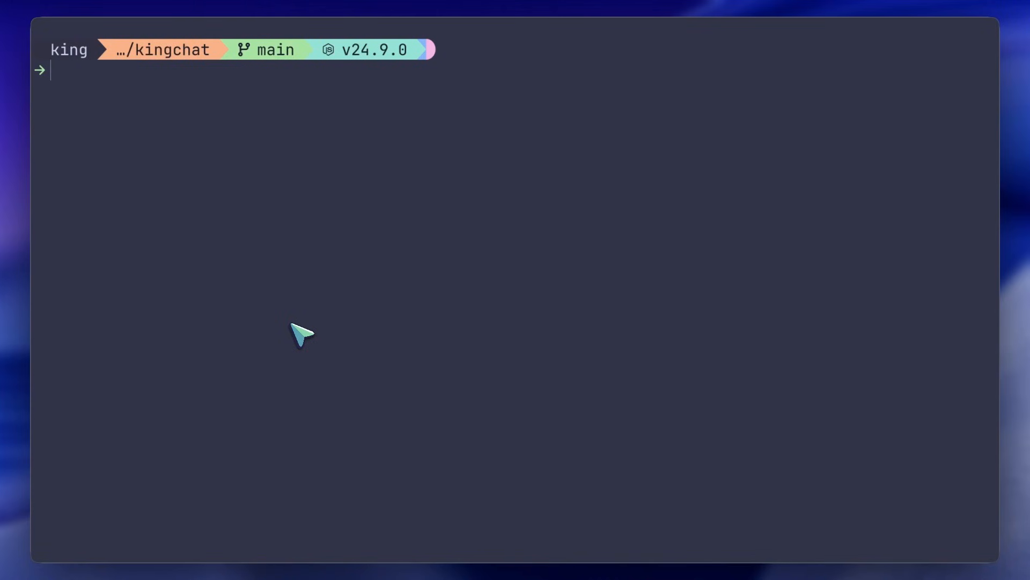
# - Launch opencode in sisyphus-movie-tracker-app and select Claude Opus 4.5 via the model selector
pyautogui.write('opencode')
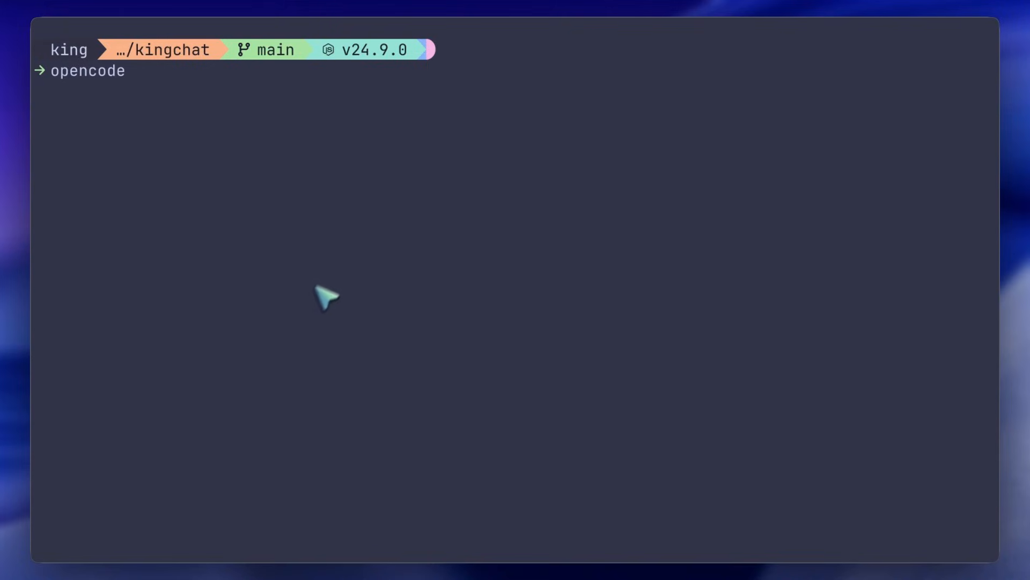
pyautogui.write('/')
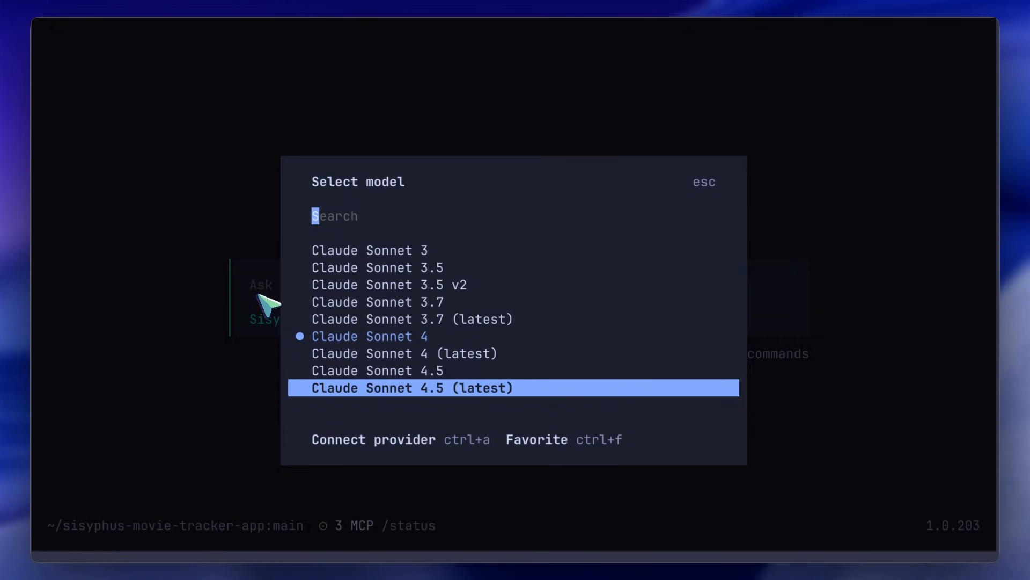
pyautogui.write('opus 4.5')
pyautogui.click(519, 298)
pyautogui.write('Build me a movie tr')
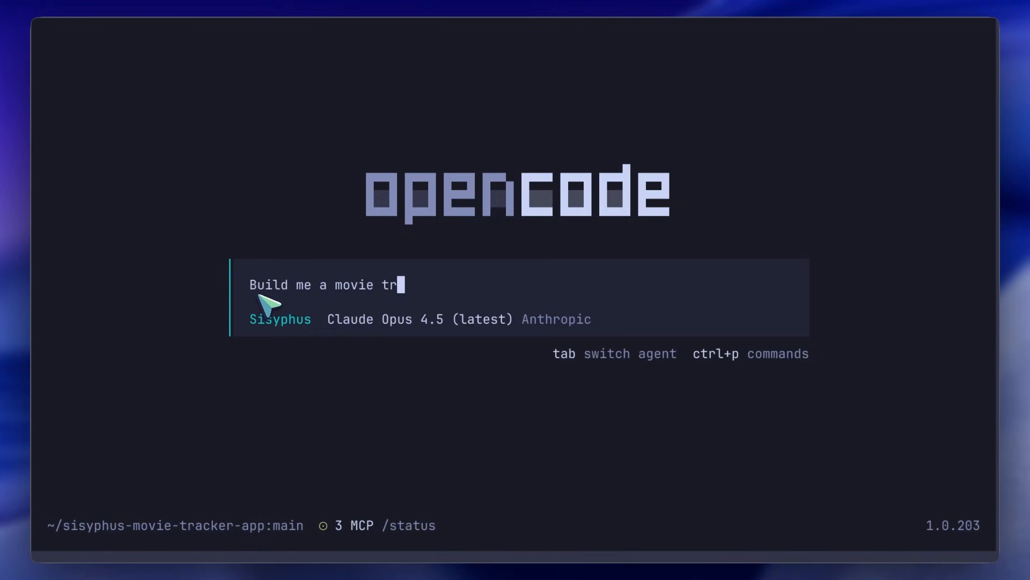
# - Write the prompt: a minimalist TMDB movie tracker with a git-tracker-like view of movies watched
pyautogui.write('acker app')
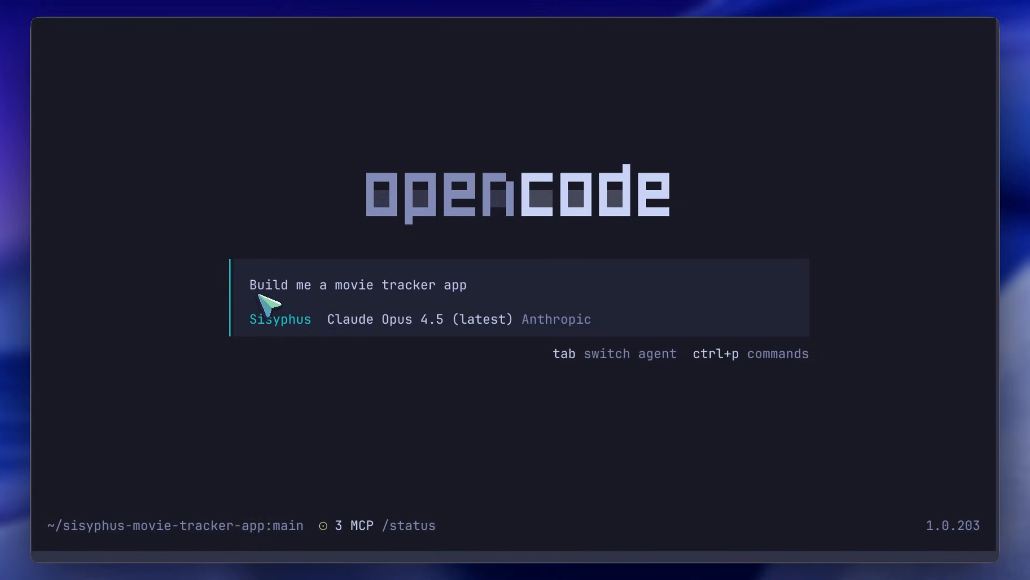
pyautogui.write('that uses the TMDB ap')
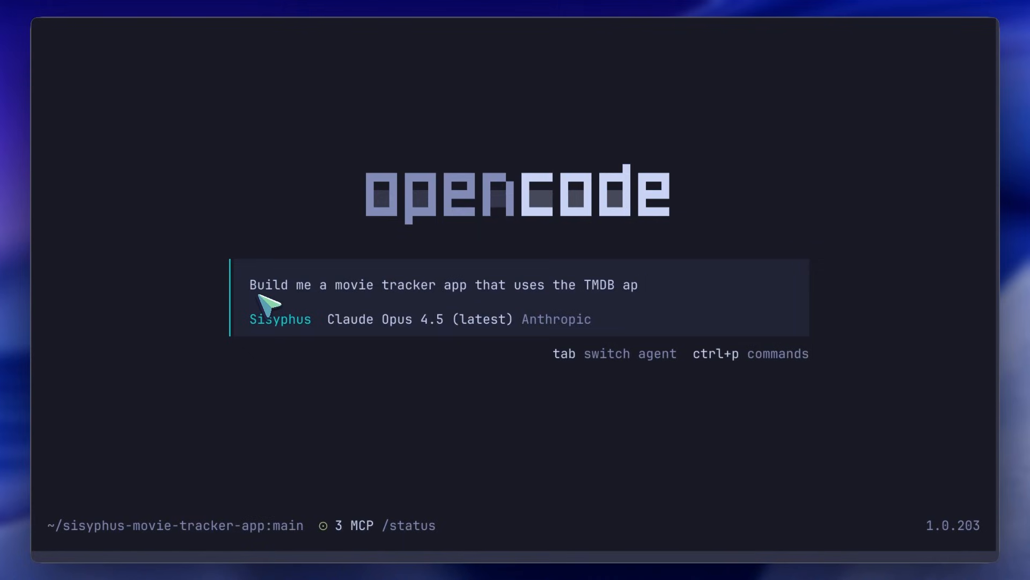
pyautogui.write('i. Make sure')
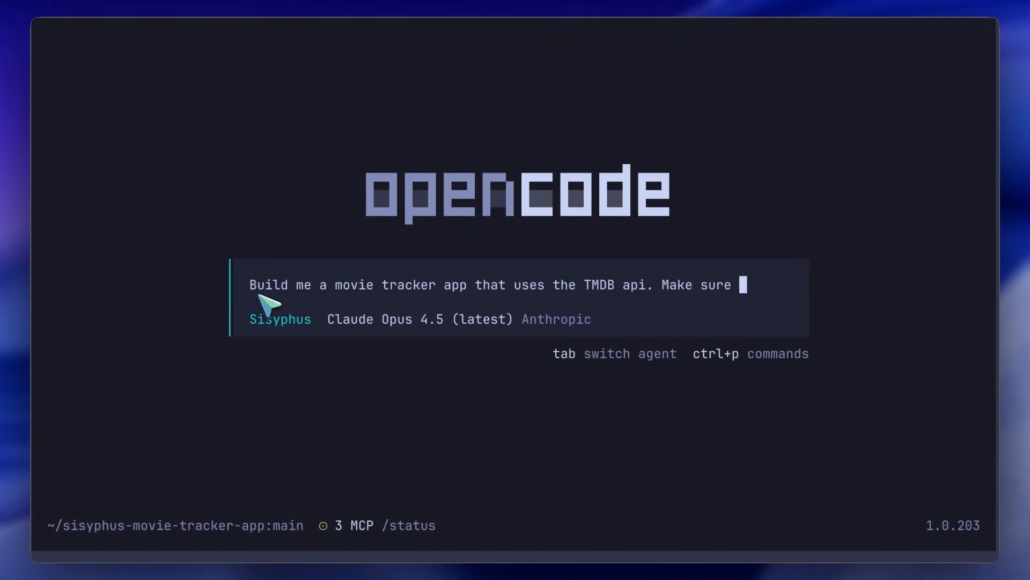
pyautogui.write('it uses a')
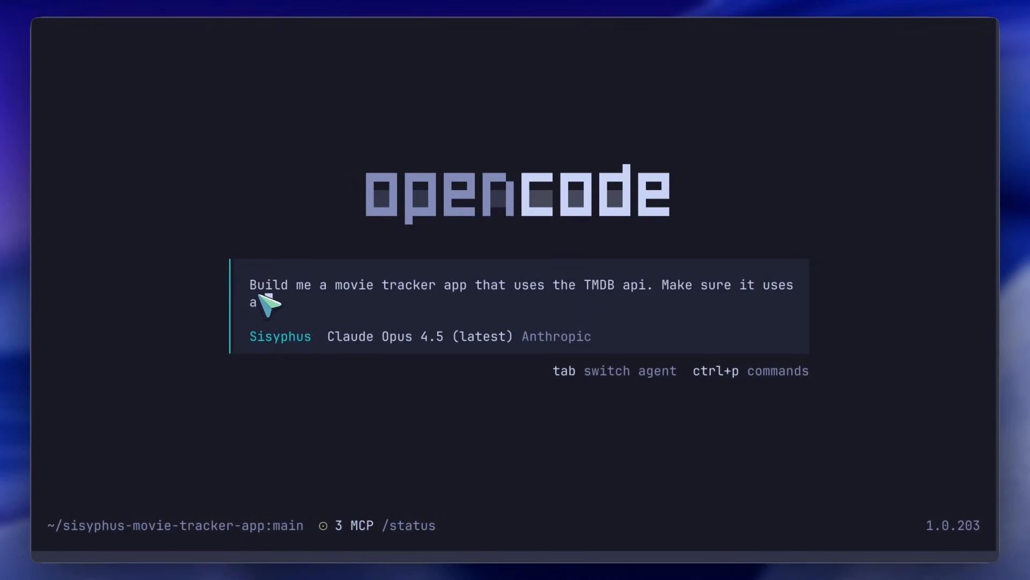
pyautogui.write('minimali')
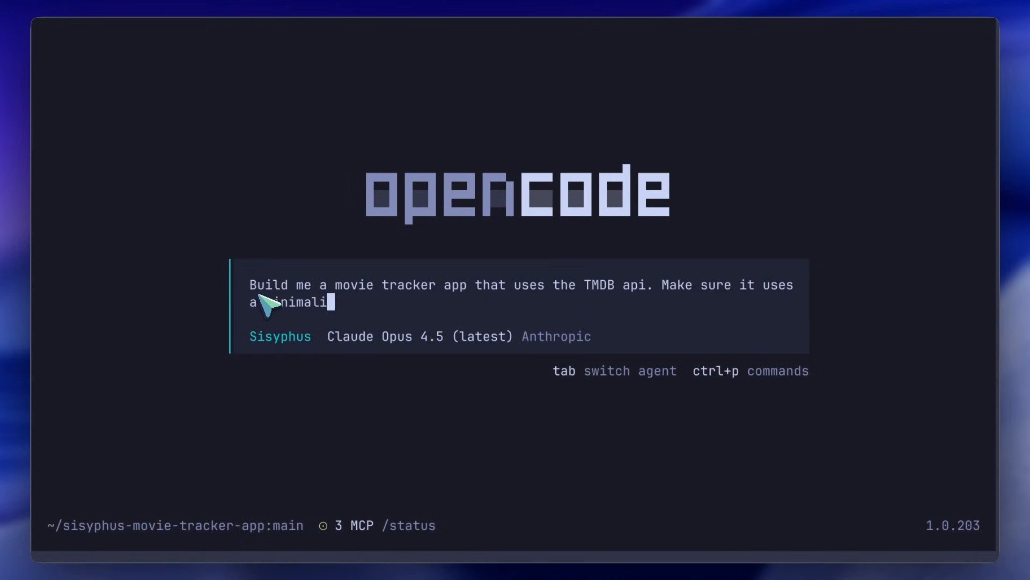
pyautogui.write('st aesthetic')
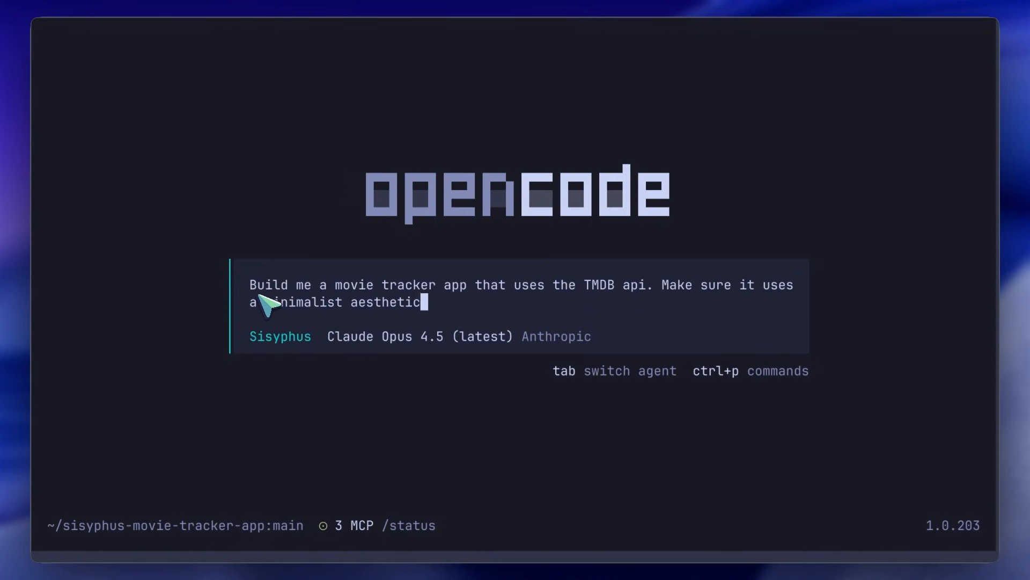
pyautogui.write('.')
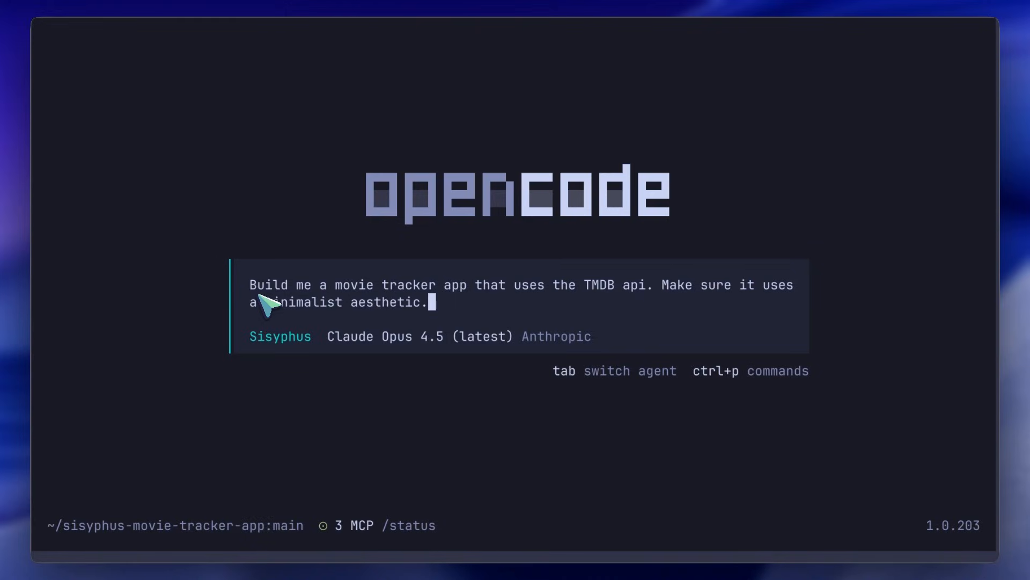
pyautogui.write('It should also have a git tracker like view to show how many movies has one watched in a year.')
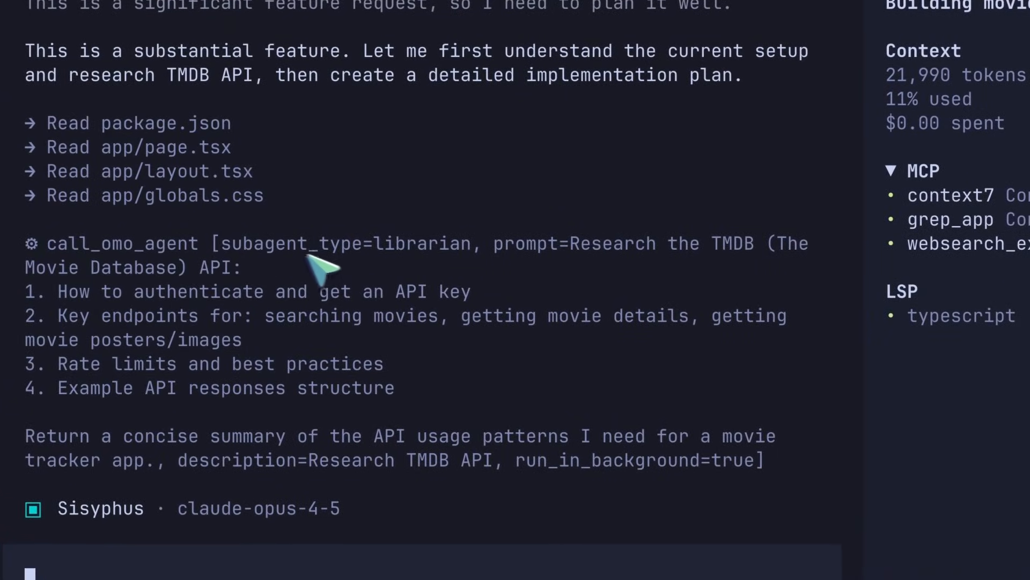
# - Follow Sisyphus reading project files and drafting the twelve-item todo list
pyautogui.scroll(-3)
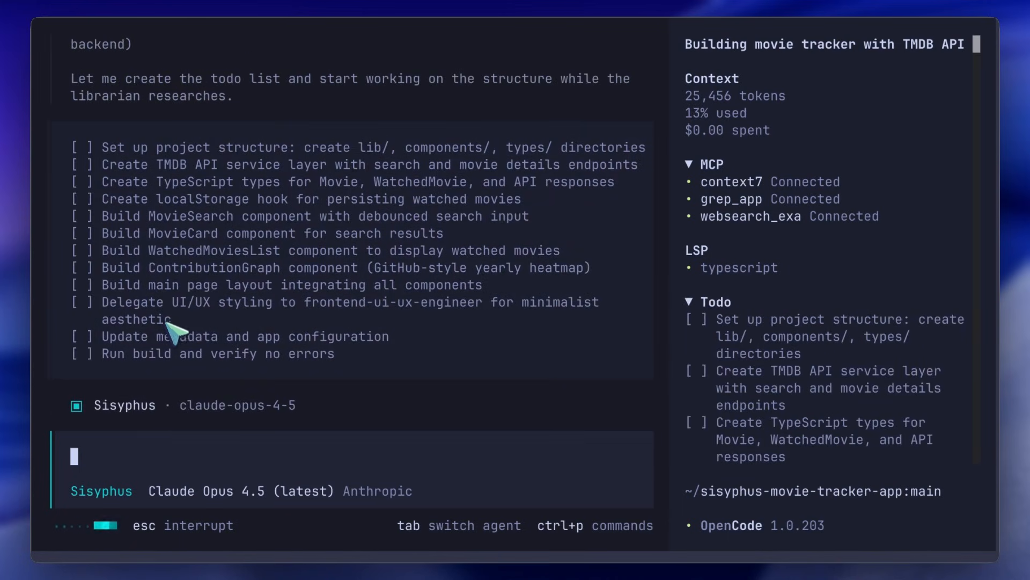
pyautogui.moveTo(152, 246)
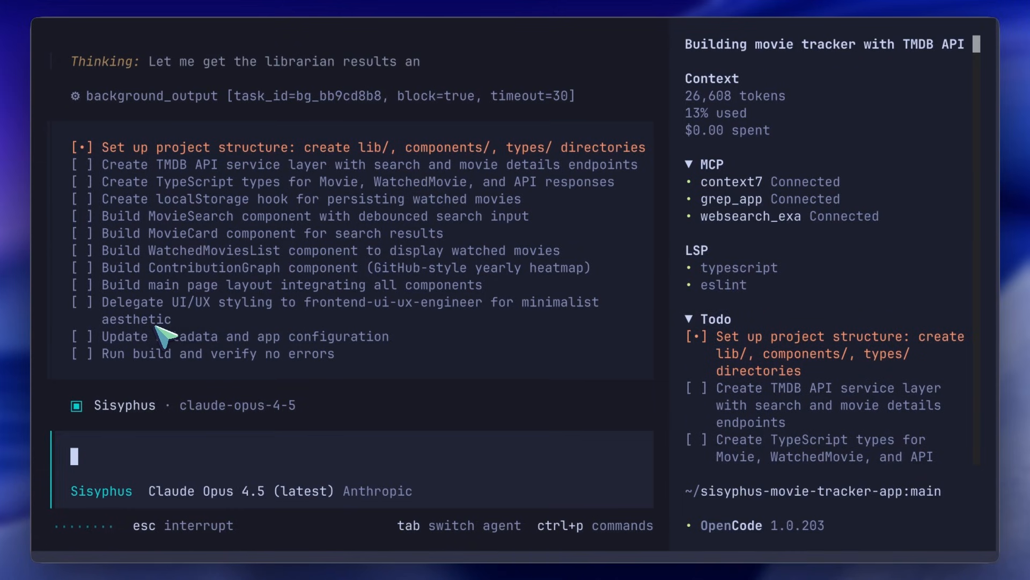
pyautogui.moveTo(576, 257)
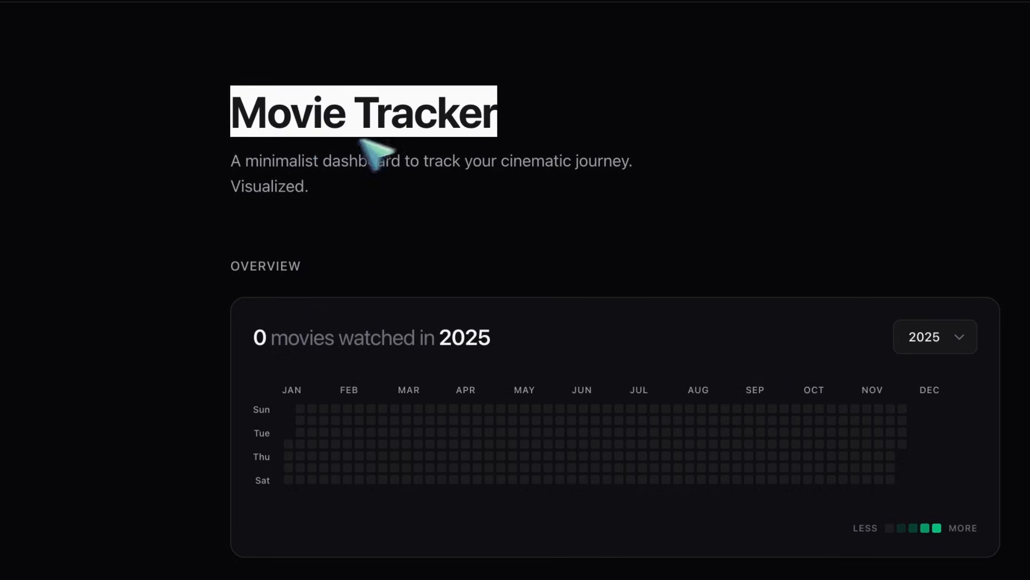
# - Search 'avatar', mark a result as watched, and view December 27's watched movies in the graph
pyautogui.scroll(-3)
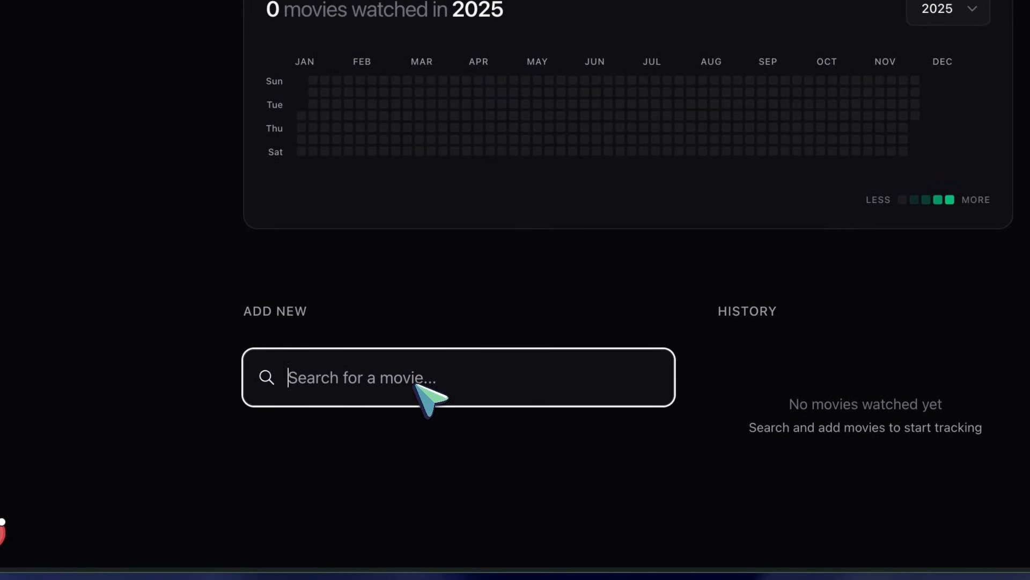
pyautogui.write('avatar')
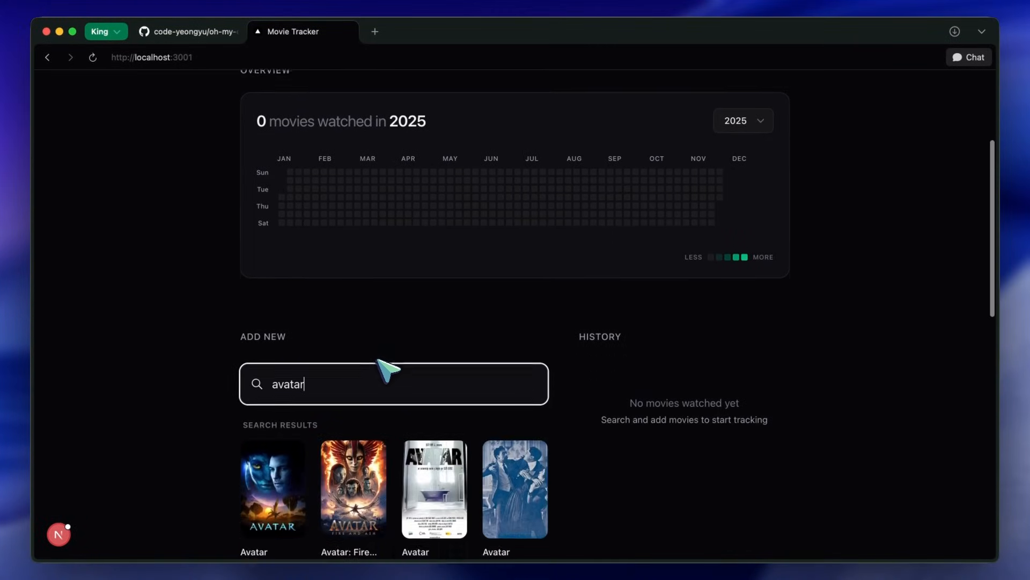
pyautogui.click(353, 489)
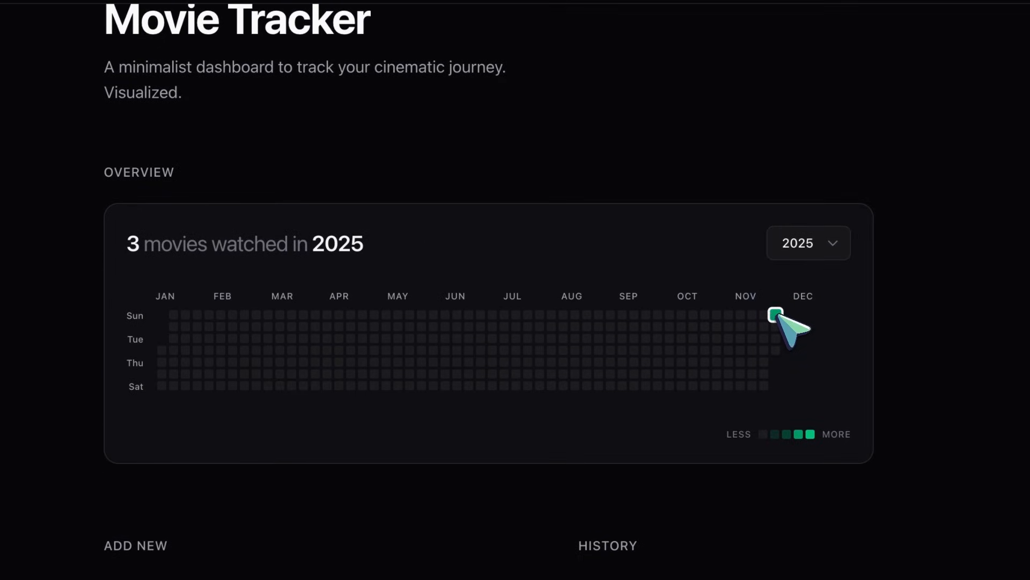
pyautogui.click(775, 314)
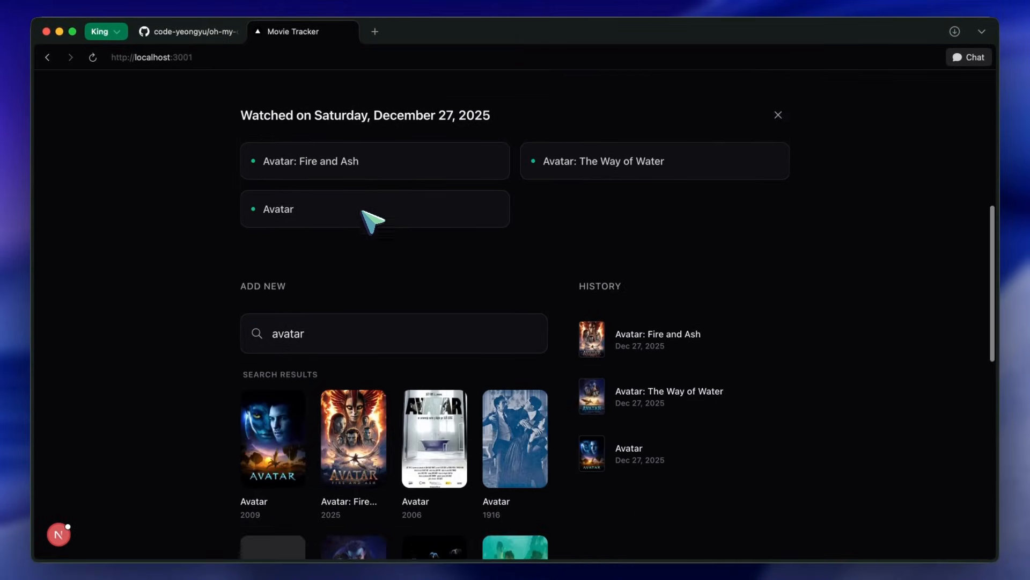
# - Switch the contribution graph's year from the year picker and review the watch history below
pyautogui.scroll(-3)
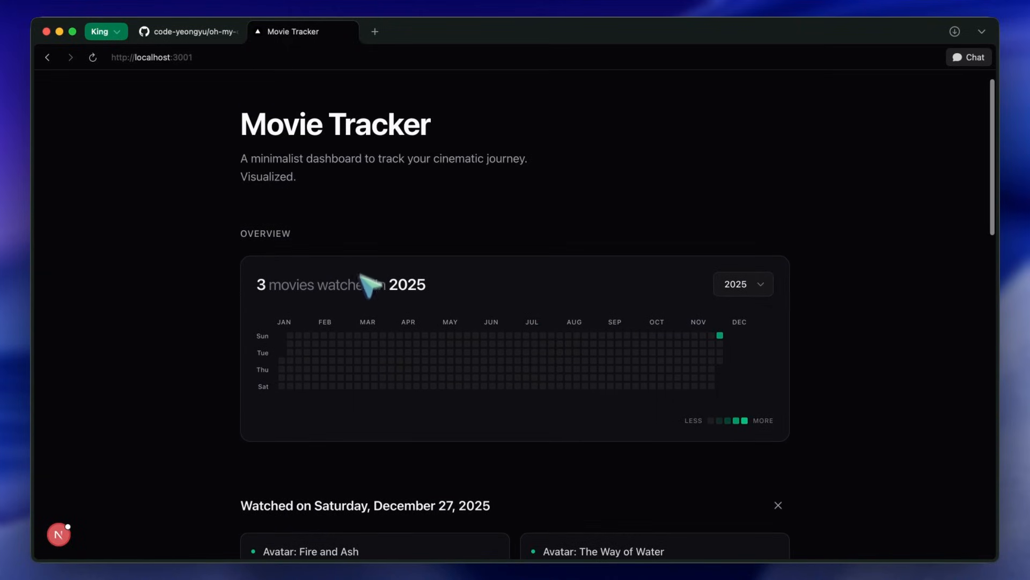
pyautogui.click(743, 283)
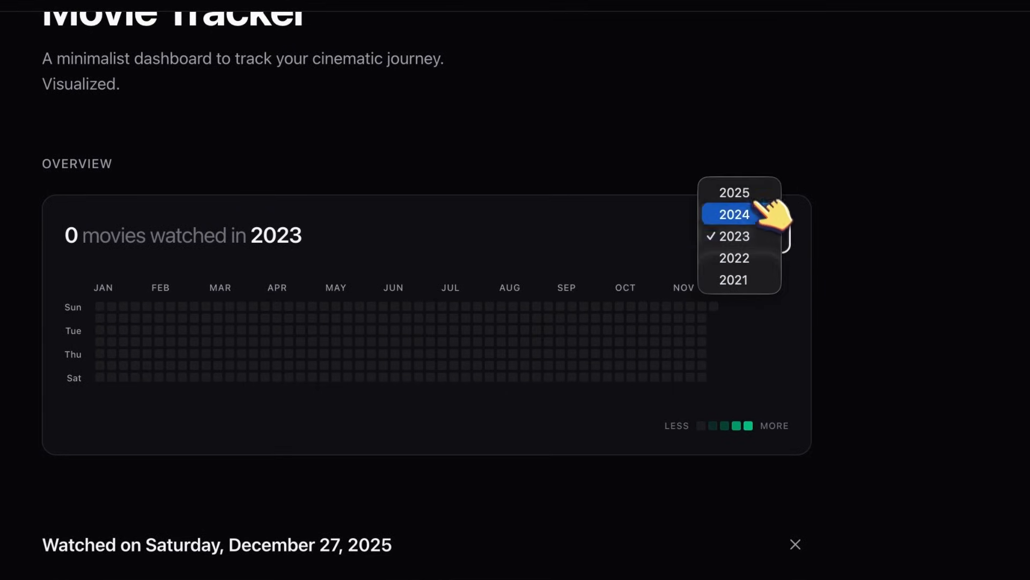
pyautogui.click(733, 193)
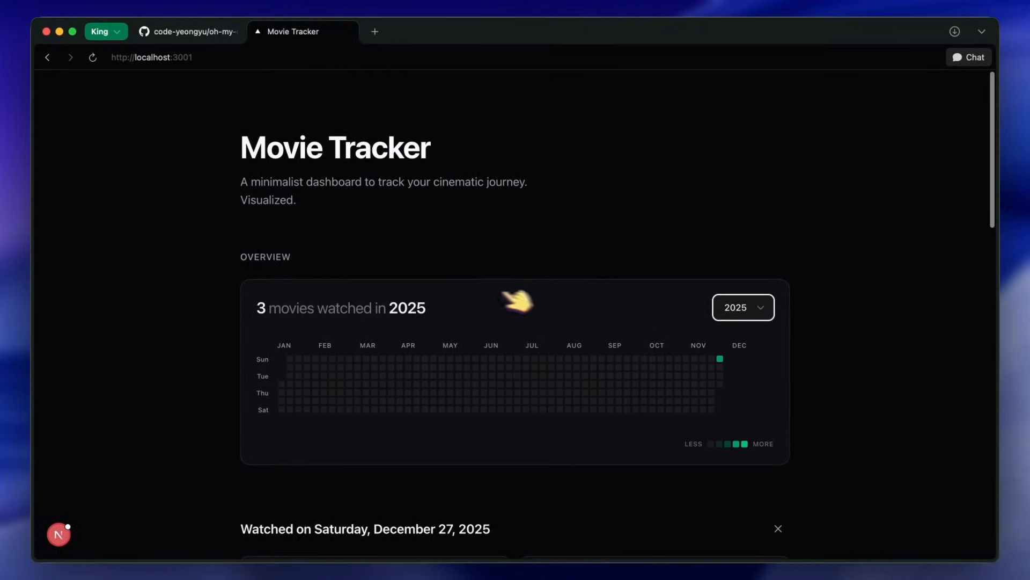
pyautogui.scroll(-3)
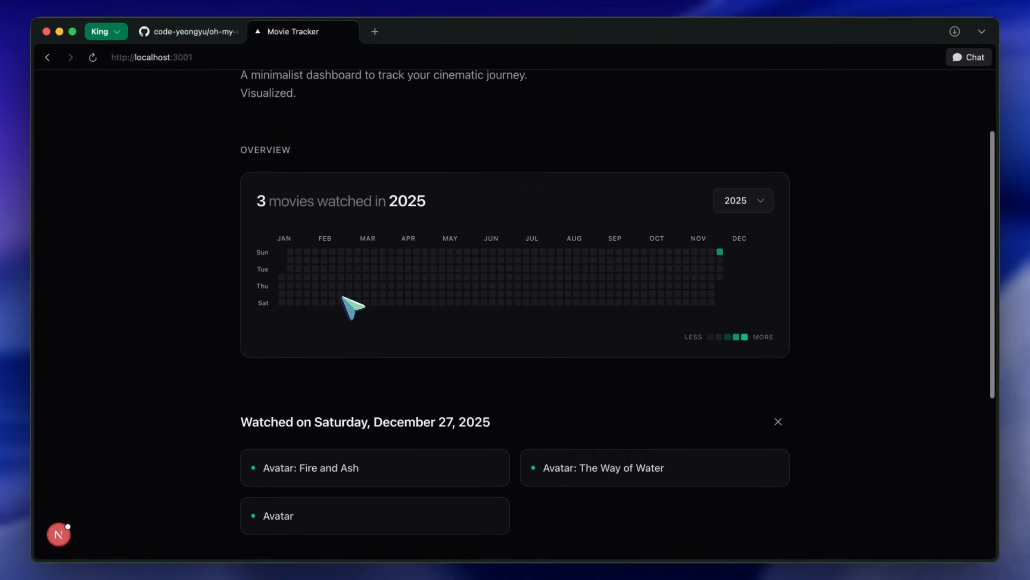
pyautogui.moveTo(423, 277)
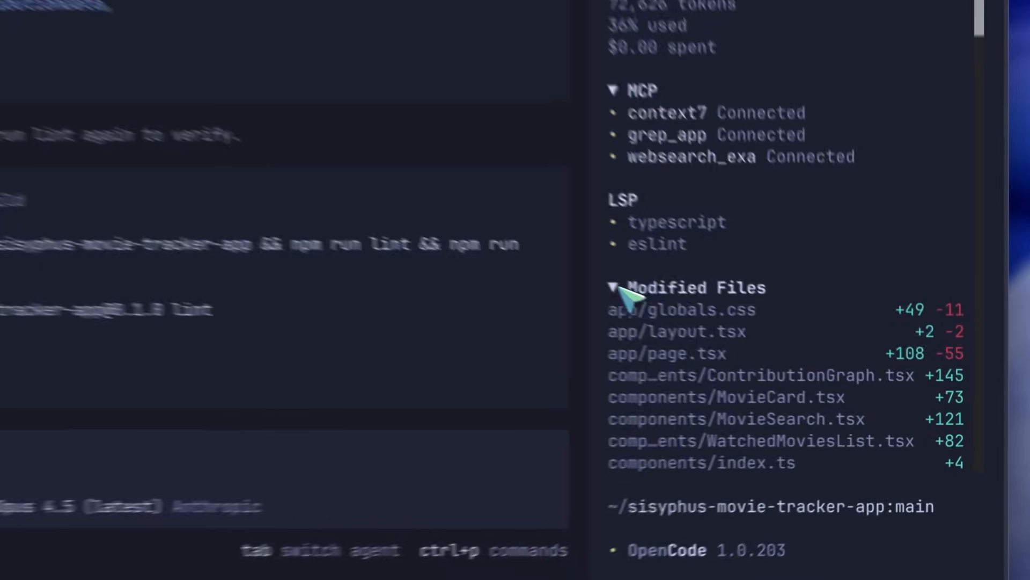
# - Scroll the session output showing the lint run and modified files like ContributionGraph.tsx
pyautogui.scroll(-3)
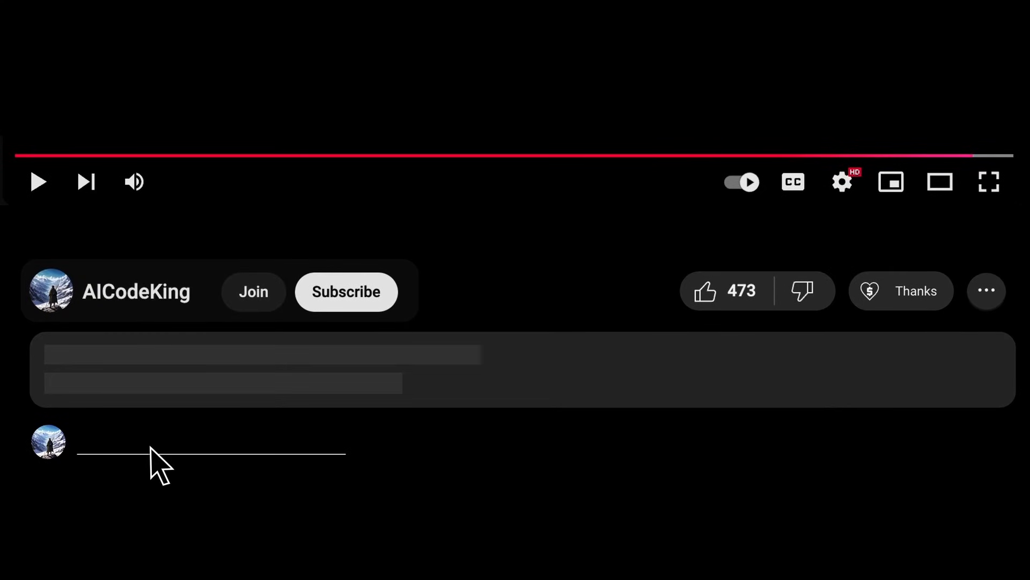
# - Like the video and bring up the Super Thanks donation dialog
pyautogui.click(704, 291)
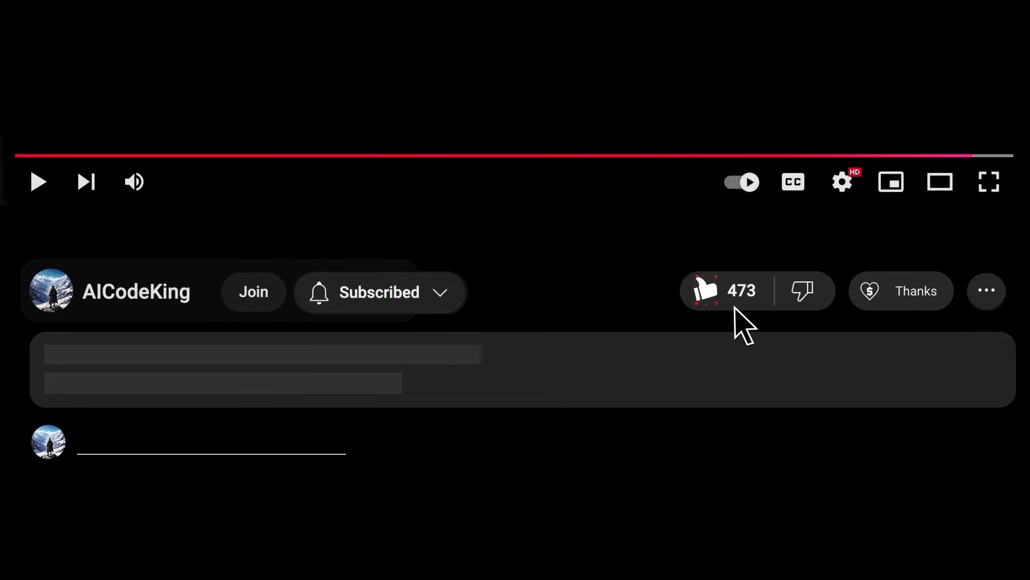
pyautogui.click(901, 291)
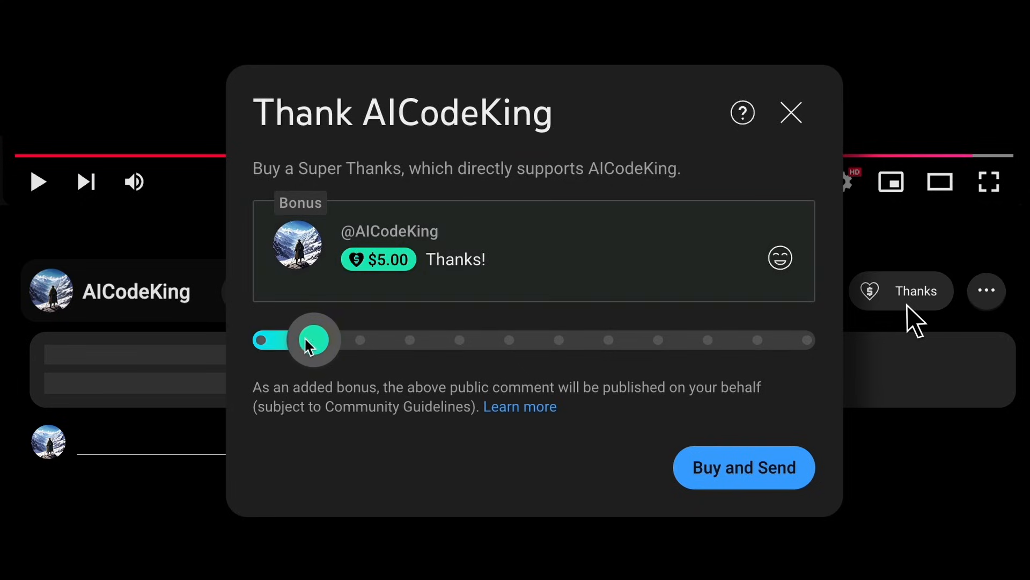